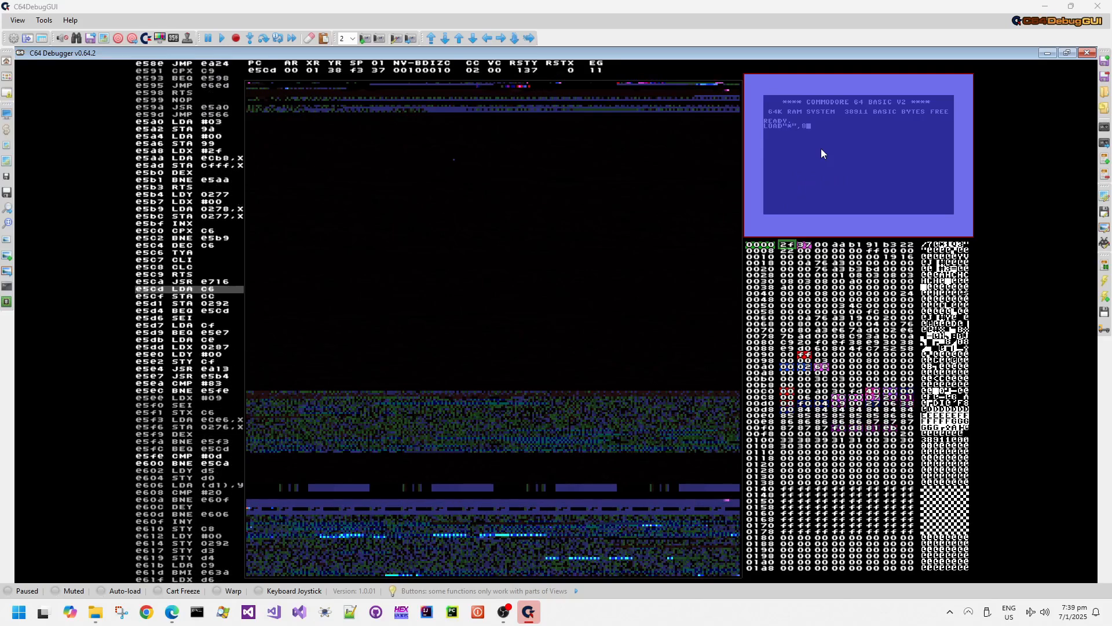
LIST the demo's BASIC loader on the emulated C64 and RUN it until LOADING appears.
{"action": "left_click", "coordinate": [248, 39]}
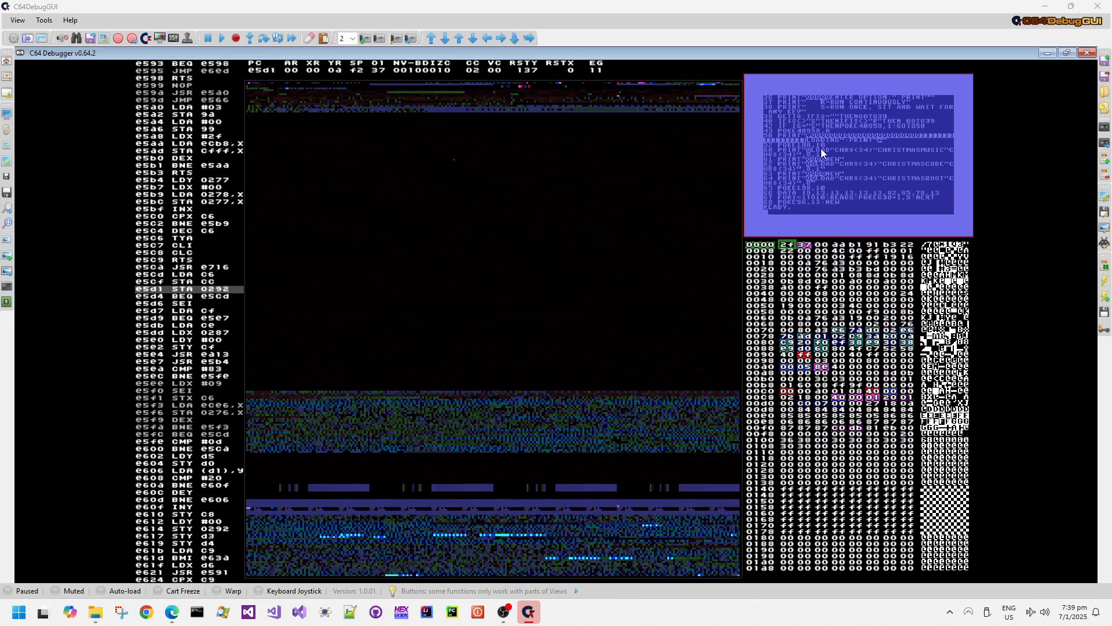
{"action": "left_click", "coordinate": [250, 38]}
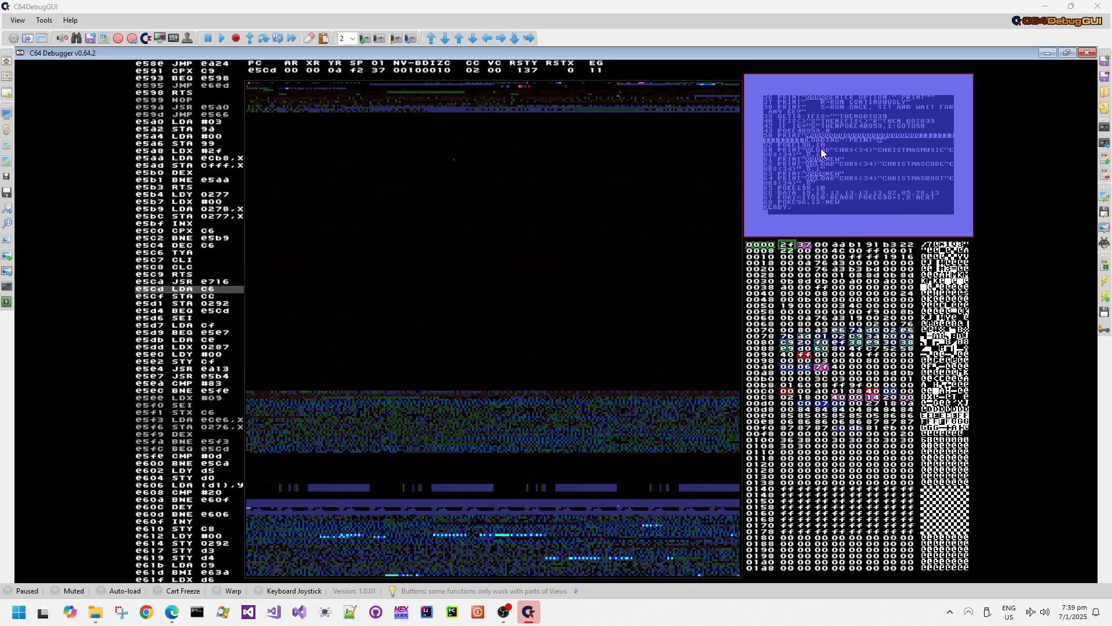
{"action": "left_click", "coordinate": [248, 38]}
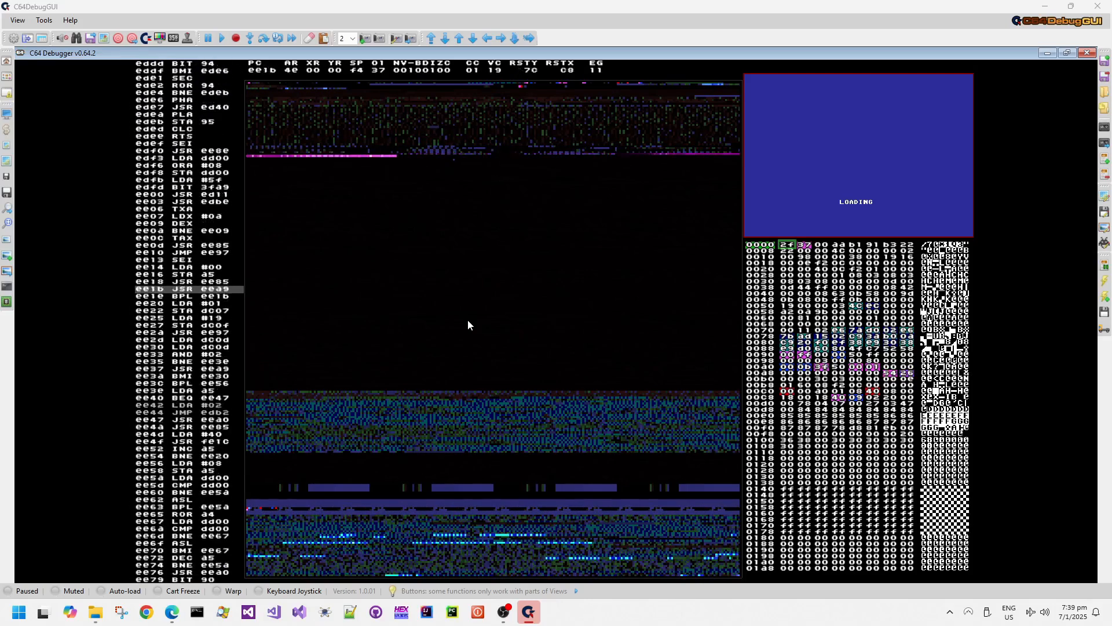
Let loading finish to the 'Press any key to start' title and show it in the VIC editor.
{"action": "left_click", "coordinate": [250, 38]}
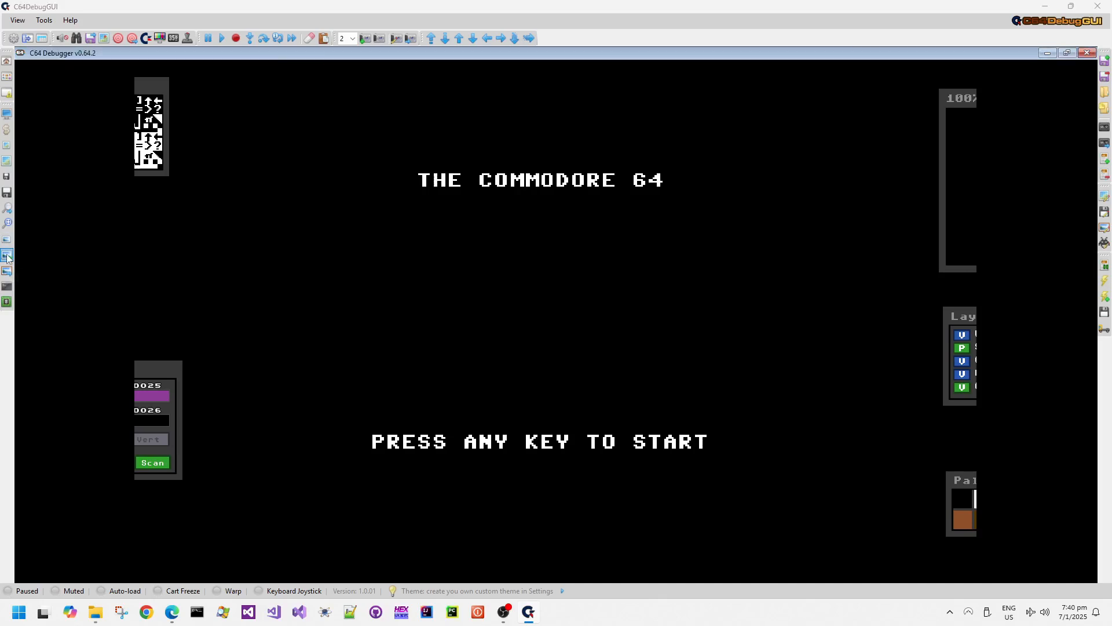
Show the VIC chip state view, start the demo and follow it to the snowy village scene.
{"action": "left_click", "coordinate": [8, 271]}
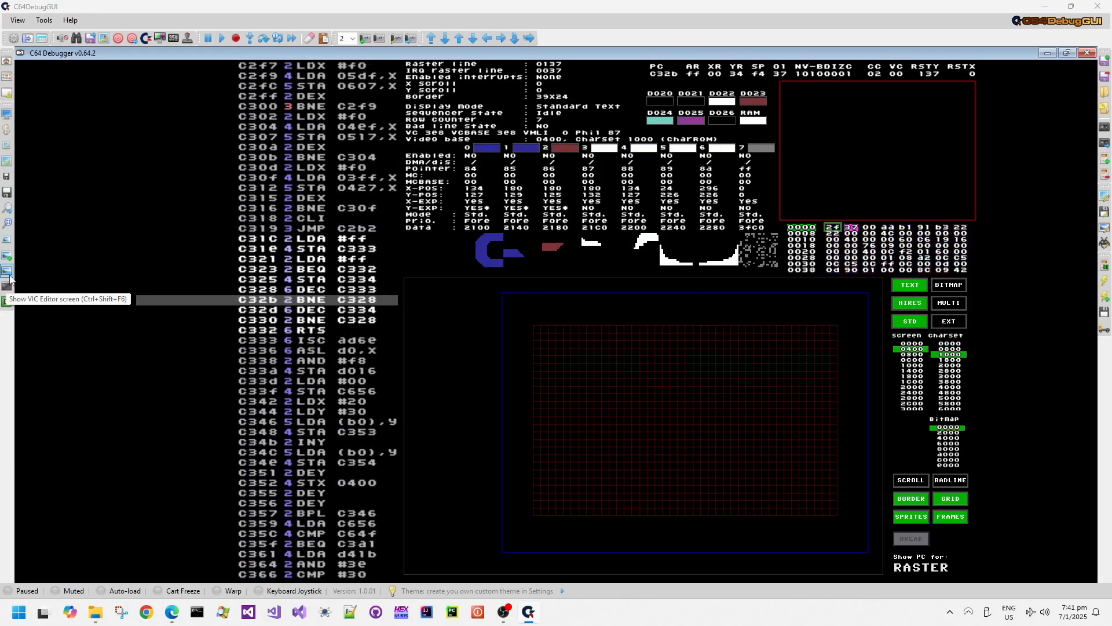
{"action": "left_click", "coordinate": [221, 38]}
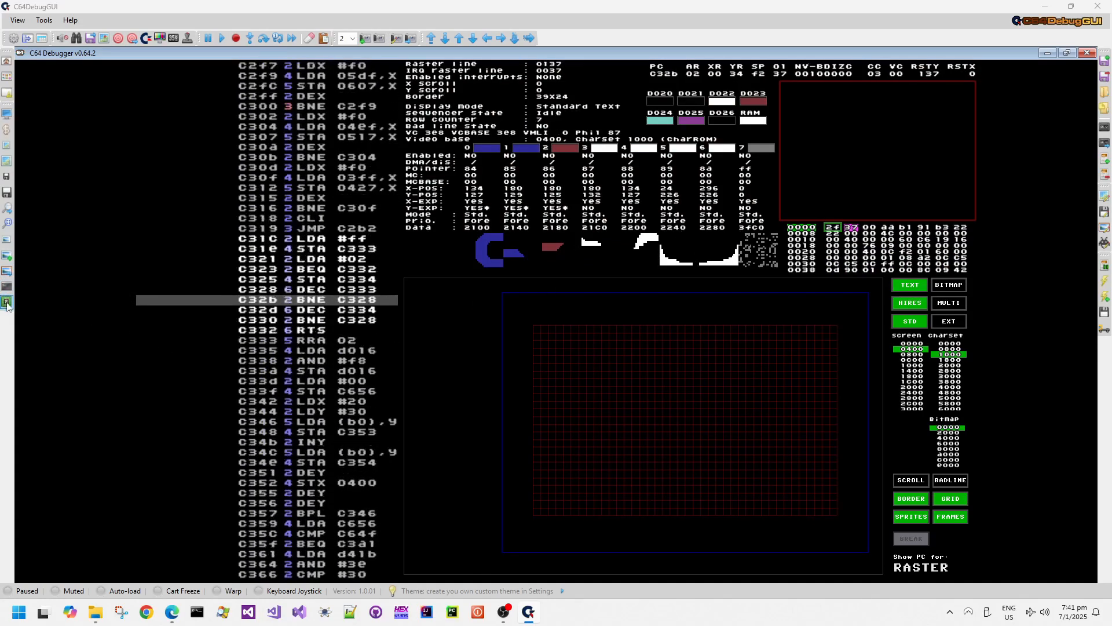
{"action": "left_click", "coordinate": [7, 301]}
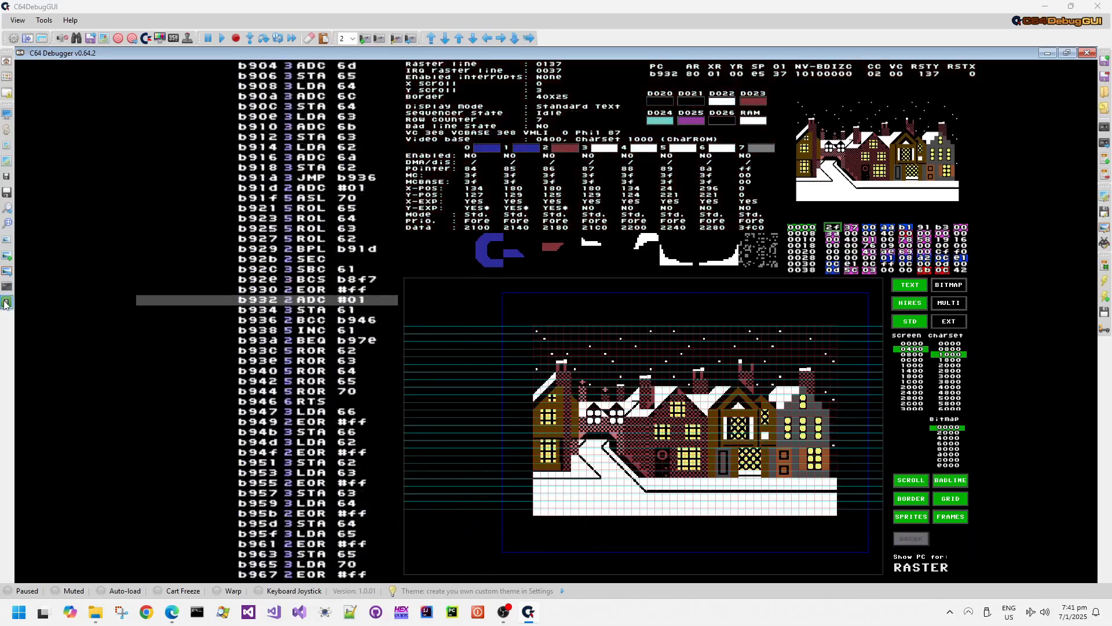
Check the SID and CIA chip states, then return to the disassembler with a big memory map.
{"action": "left_click", "coordinate": [9, 301]}
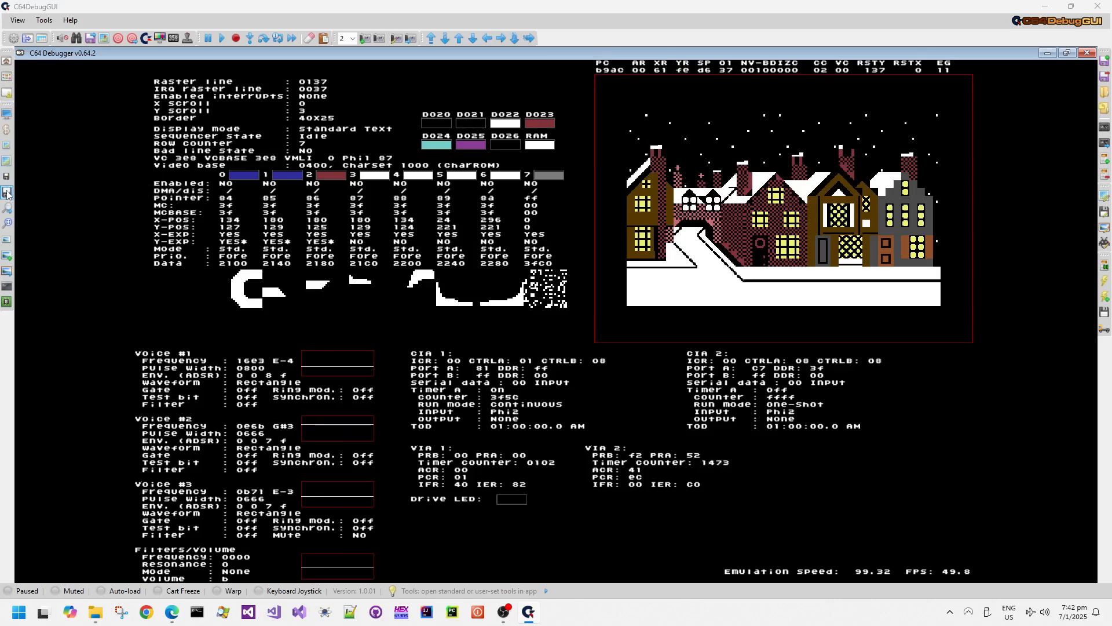
{"action": "mouse_move", "coordinate": [7, 175]}
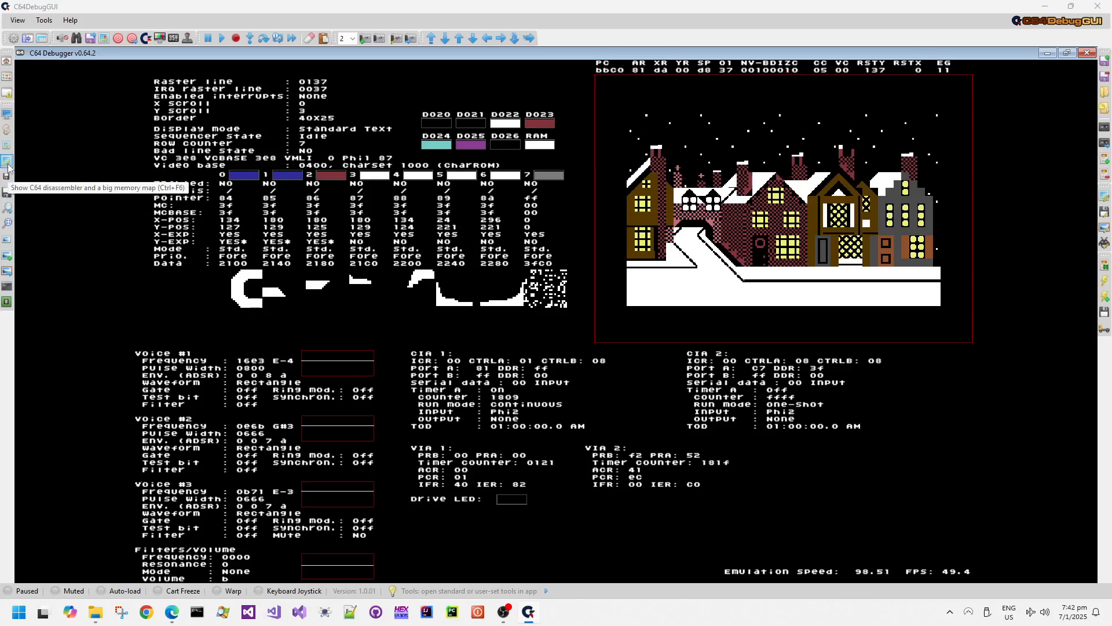
{"action": "left_click", "coordinate": [7, 149]}
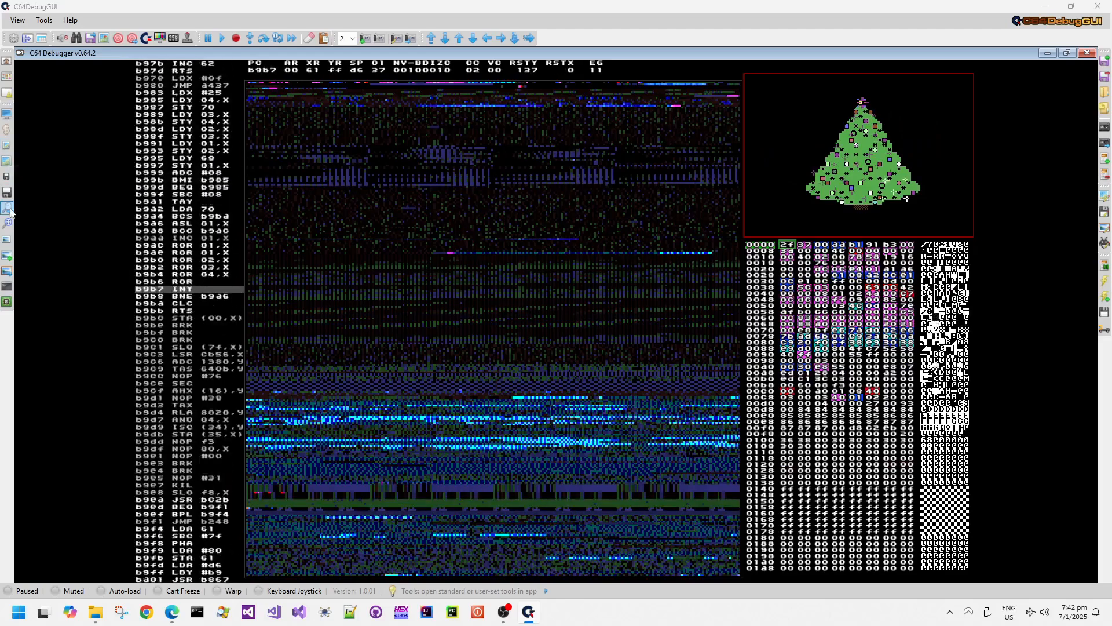
Inspect the Christmas tree sprites in the VIC editor, then watch the candle scene in the VIC state view.
{"action": "left_click", "coordinate": [8, 271]}
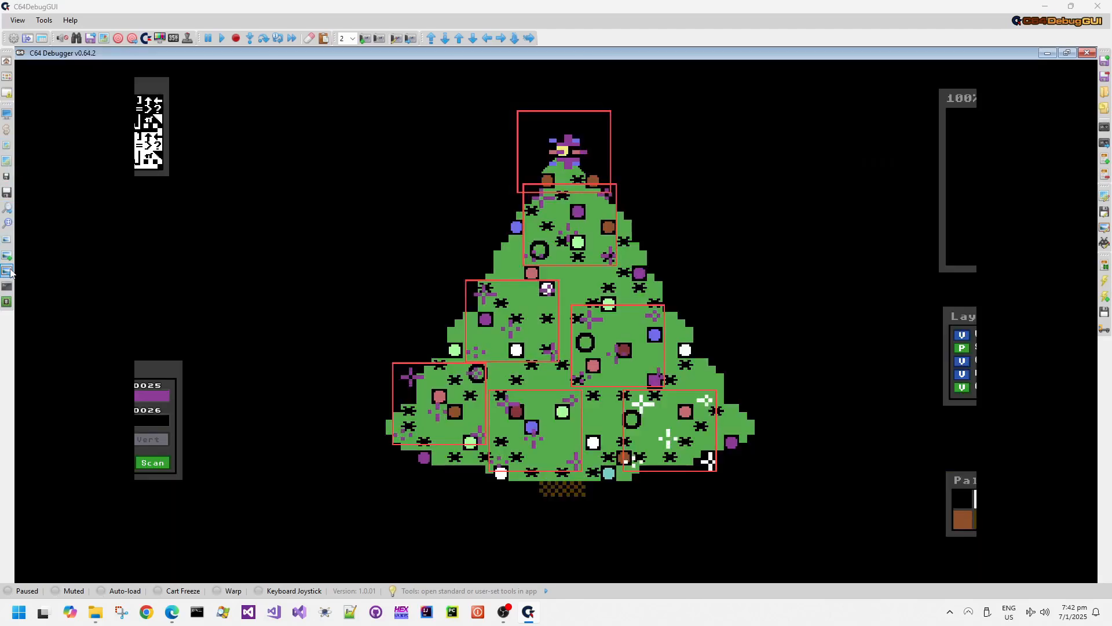
{"action": "left_click", "coordinate": [10, 255]}
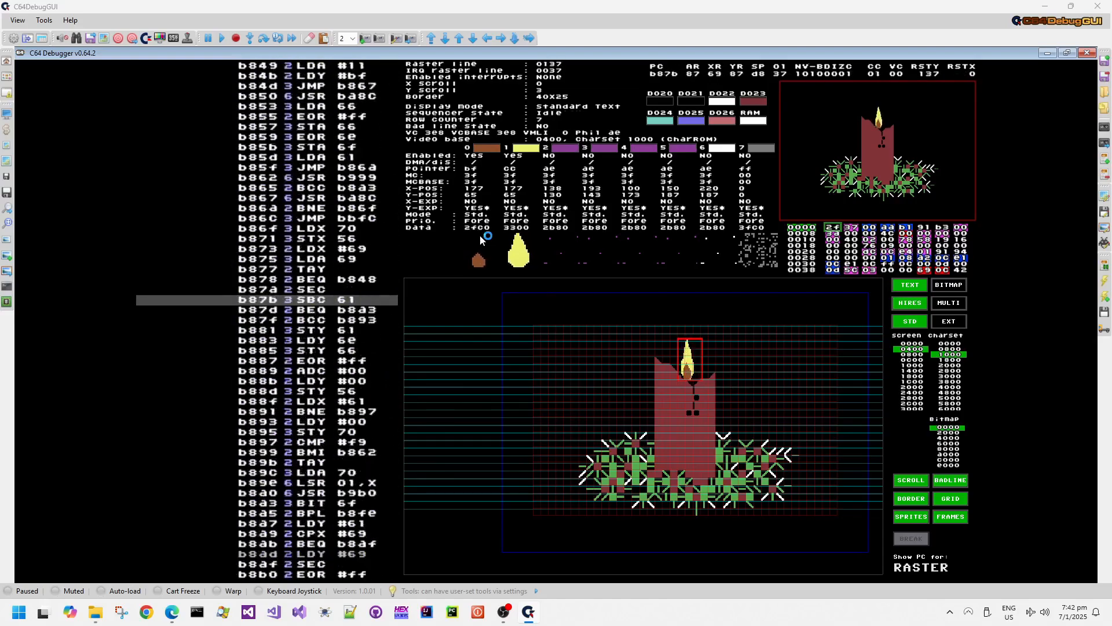
Focus the VIC screen display as Santa's sleigh crosses the night city.
{"action": "left_click", "coordinate": [248, 38]}
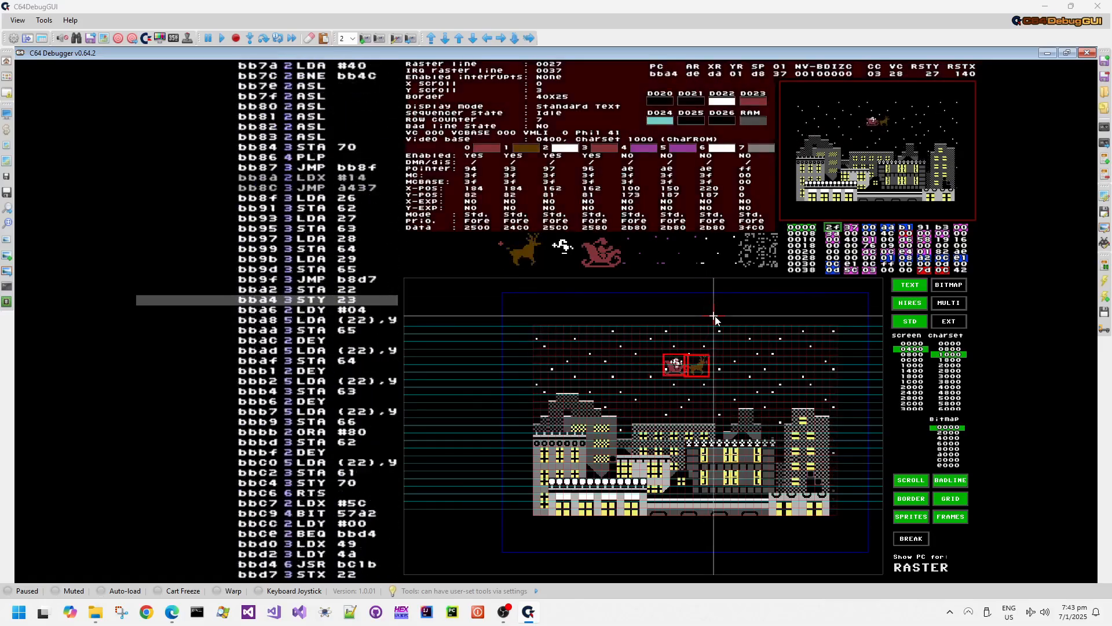
Show the disassembler with sprite states and data dump during the stained-glass window scene.
{"action": "left_click", "coordinate": [234, 38]}
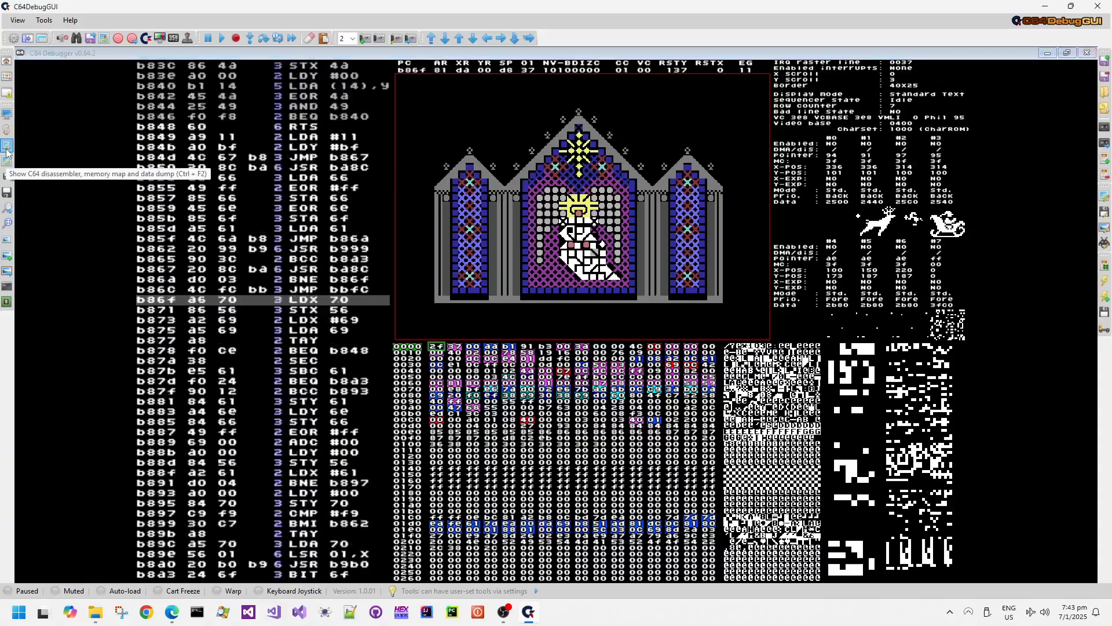
View code beside memory, jump the disassembly to b9ae, then show the snowman scene in the VIC editor.
{"action": "left_click", "coordinate": [7, 162]}
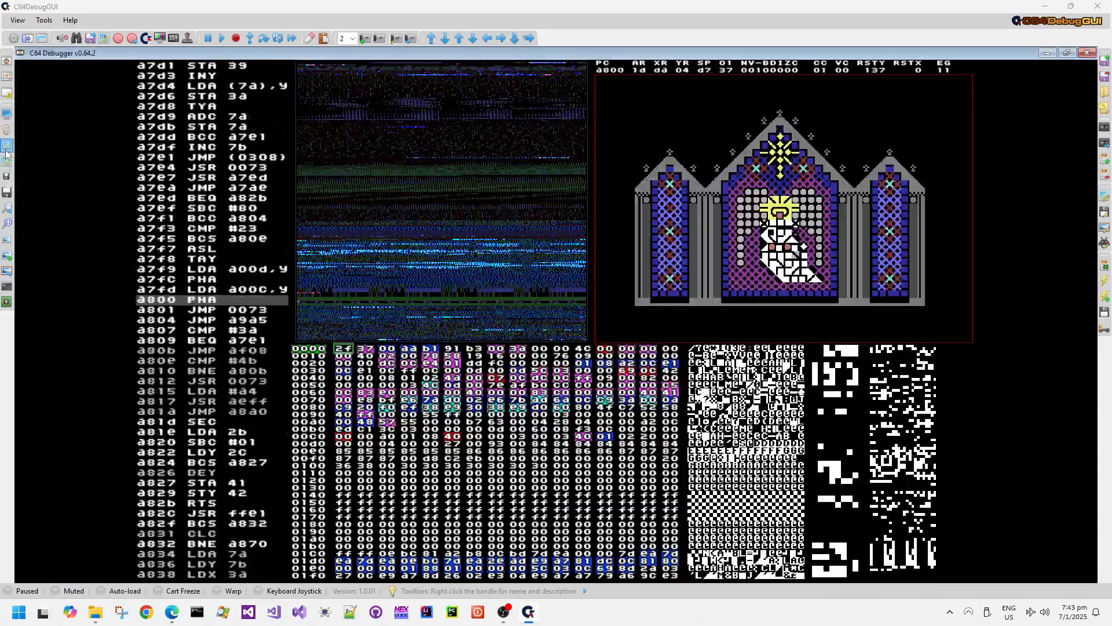
{"action": "left_click", "coordinate": [7, 162]}
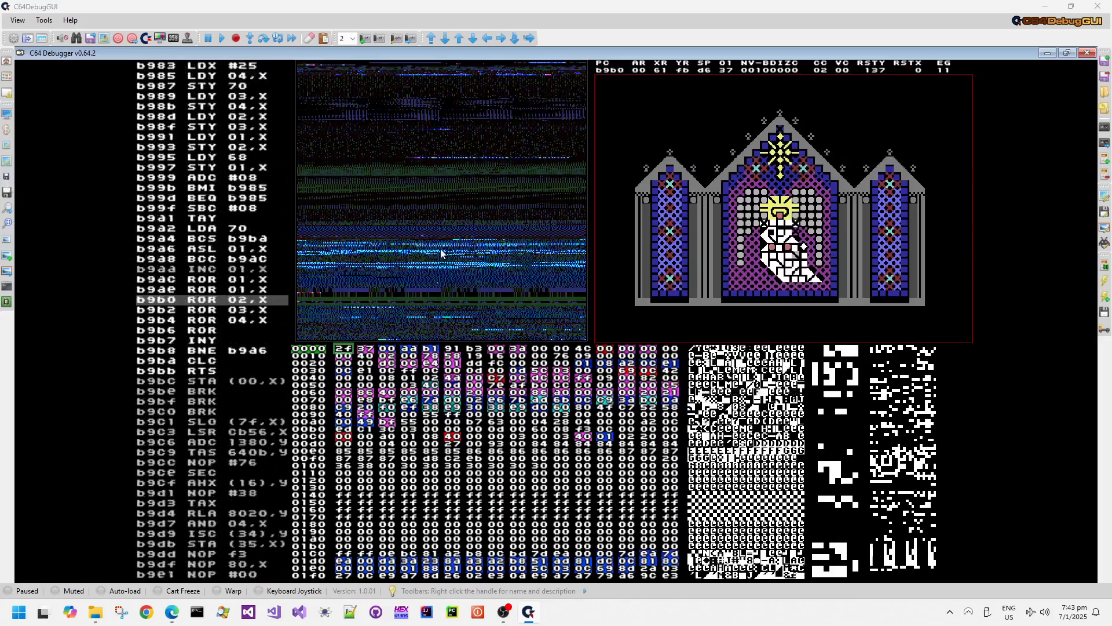
{"action": "left_click", "coordinate": [235, 38]}
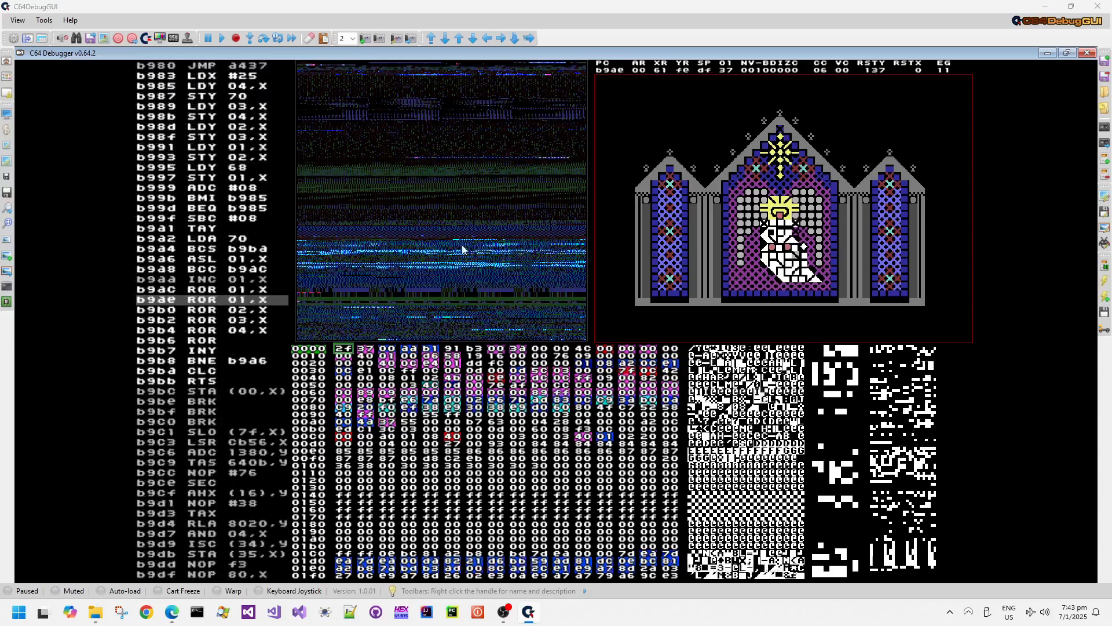
{"action": "left_click", "coordinate": [249, 38]}
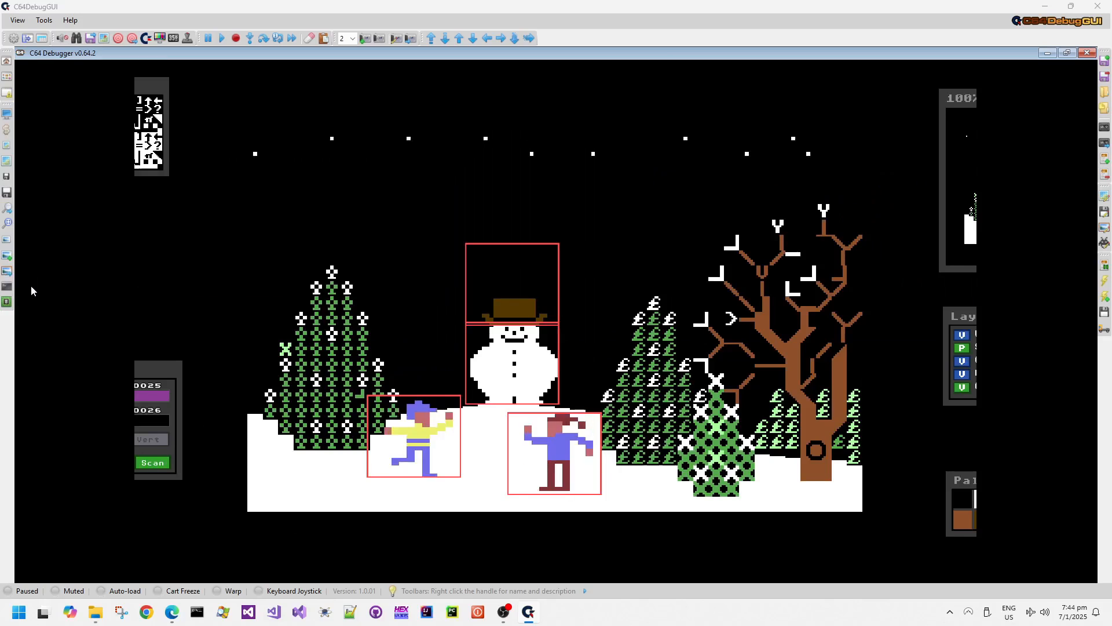
{"action": "mouse_move", "coordinate": [7, 257]}
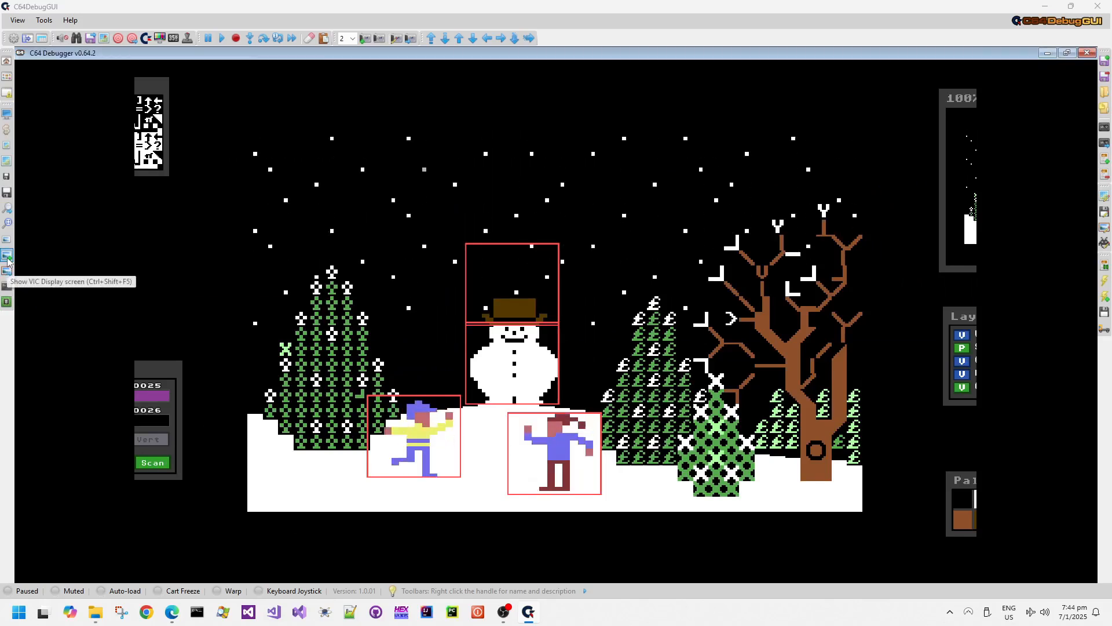
Put the VIC chip state and sprite registers beside the code and snowman scene.
{"action": "left_click", "coordinate": [8, 255]}
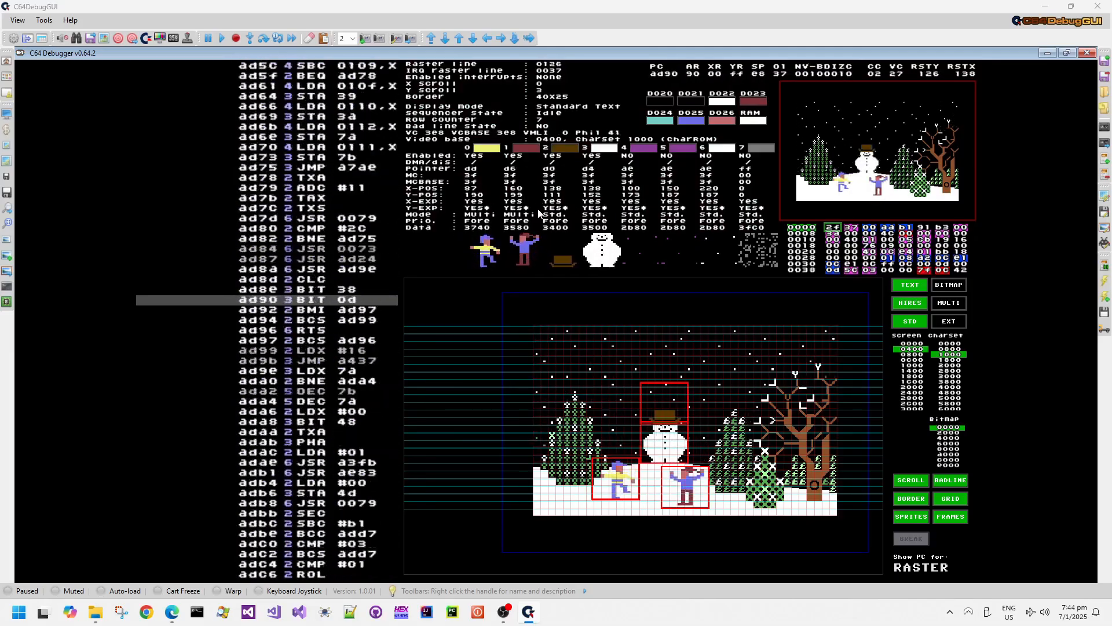
Show the SID and CIA states while the demo lists the Commodore 64's holiday-gift features.
{"action": "left_click", "coordinate": [251, 38]}
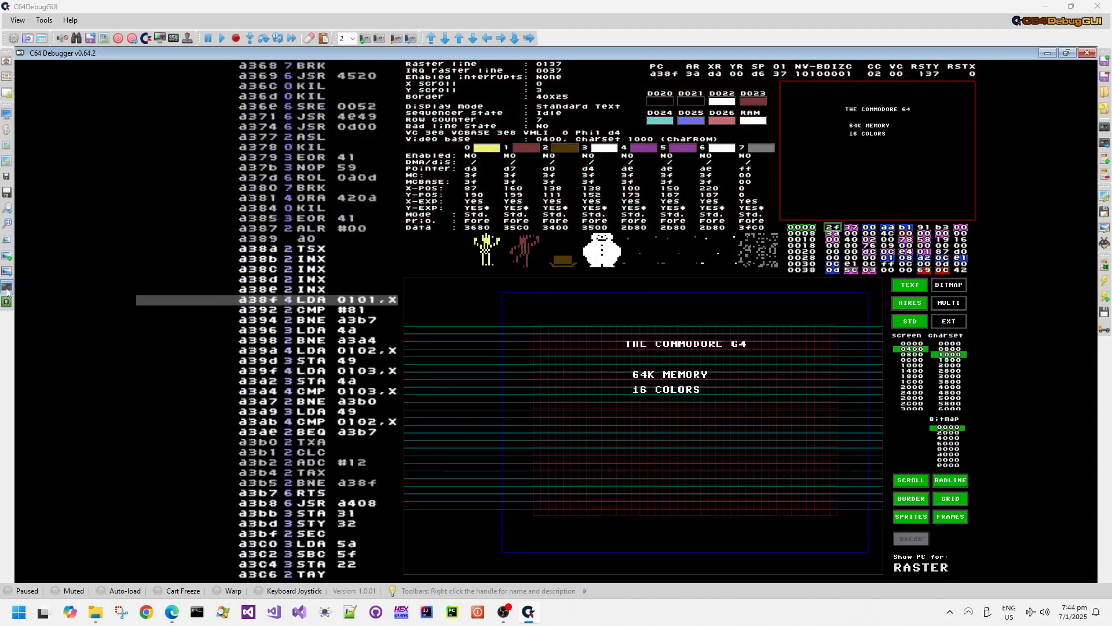
{"action": "left_click", "coordinate": [6, 302]}
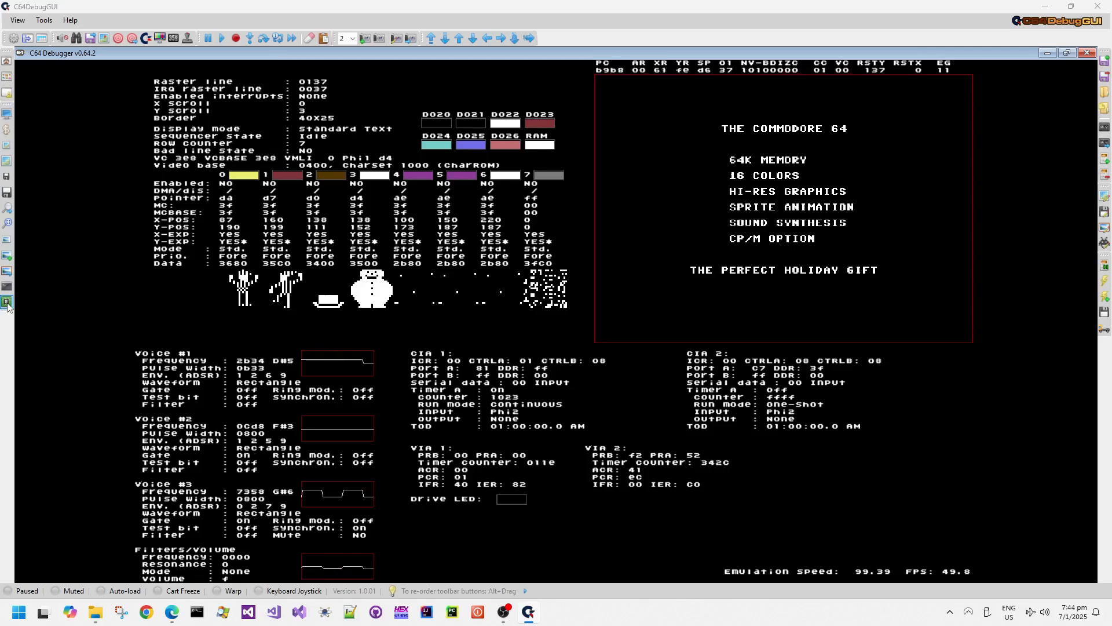
Show the memory dump and disassembly view as the demo reaches its title screen.
{"action": "left_click", "coordinate": [235, 39]}
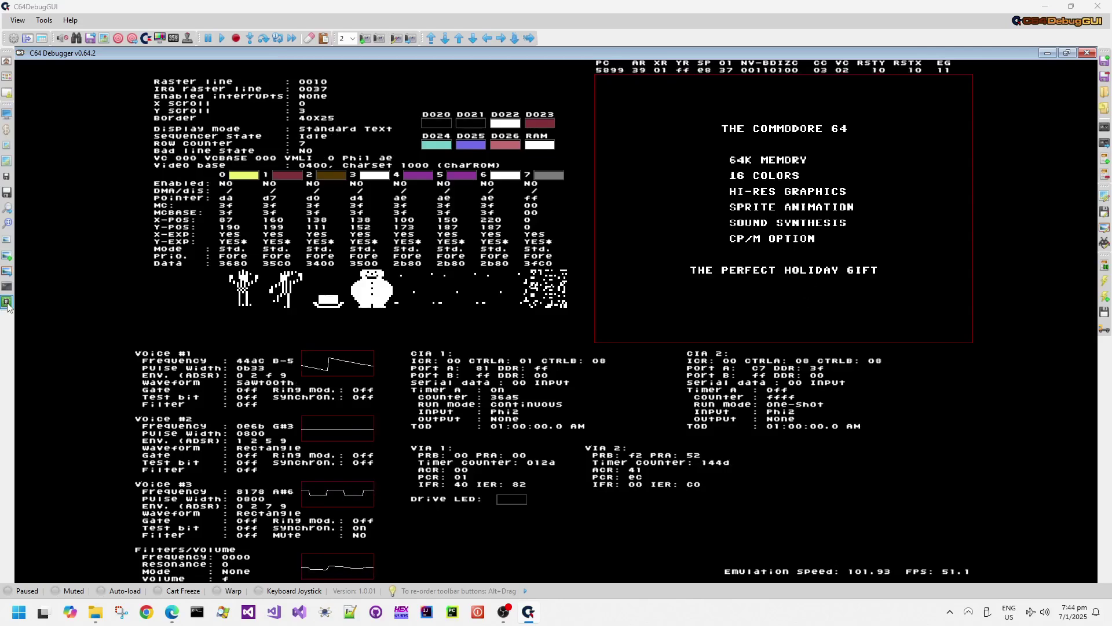
{"action": "left_click", "coordinate": [222, 39]}
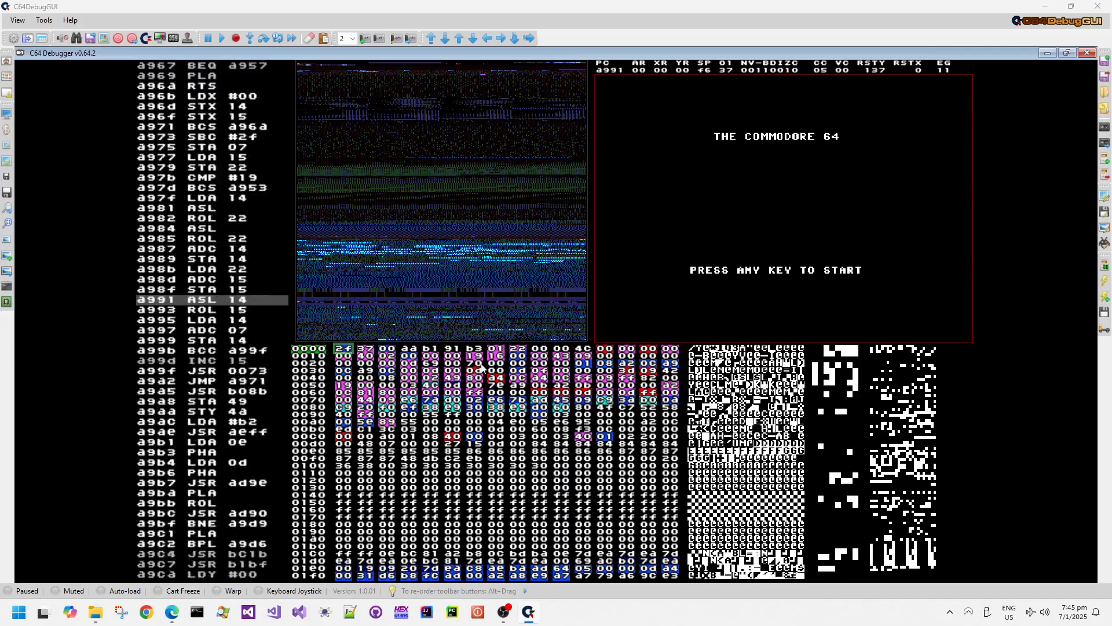
Leave the debugger and return to VICE at the BASIC ready prompt.
{"action": "left_click", "coordinate": [249, 38]}
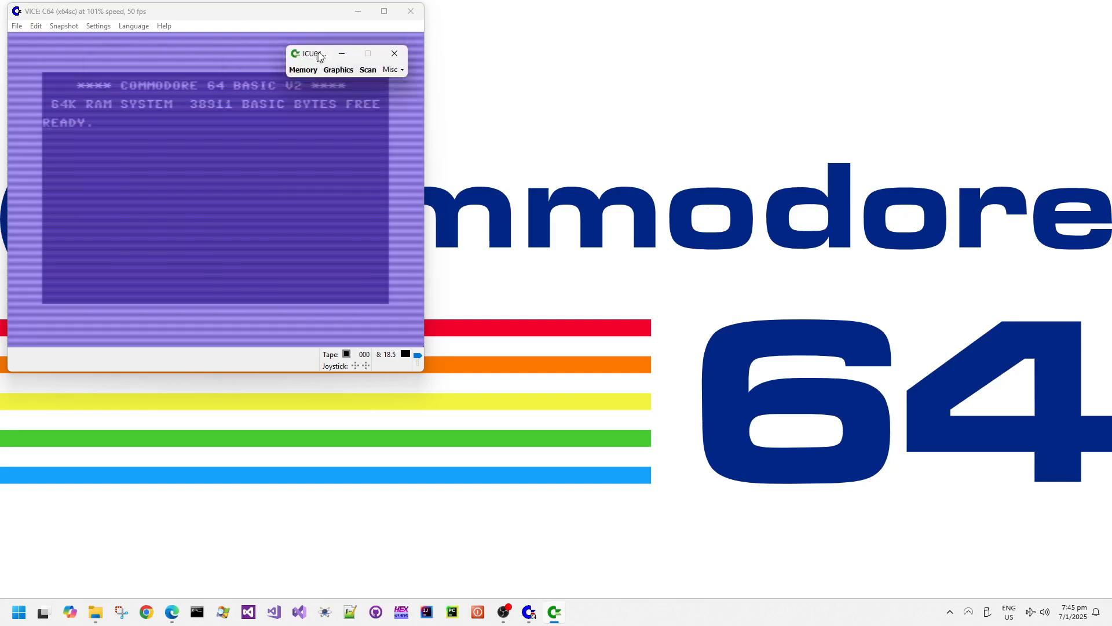
Open ICU64's CPU memory events map plus sprite and text-screen graphics maps, then autostart the Seasons Greetings D64.
{"action": "left_click", "coordinate": [303, 69]}
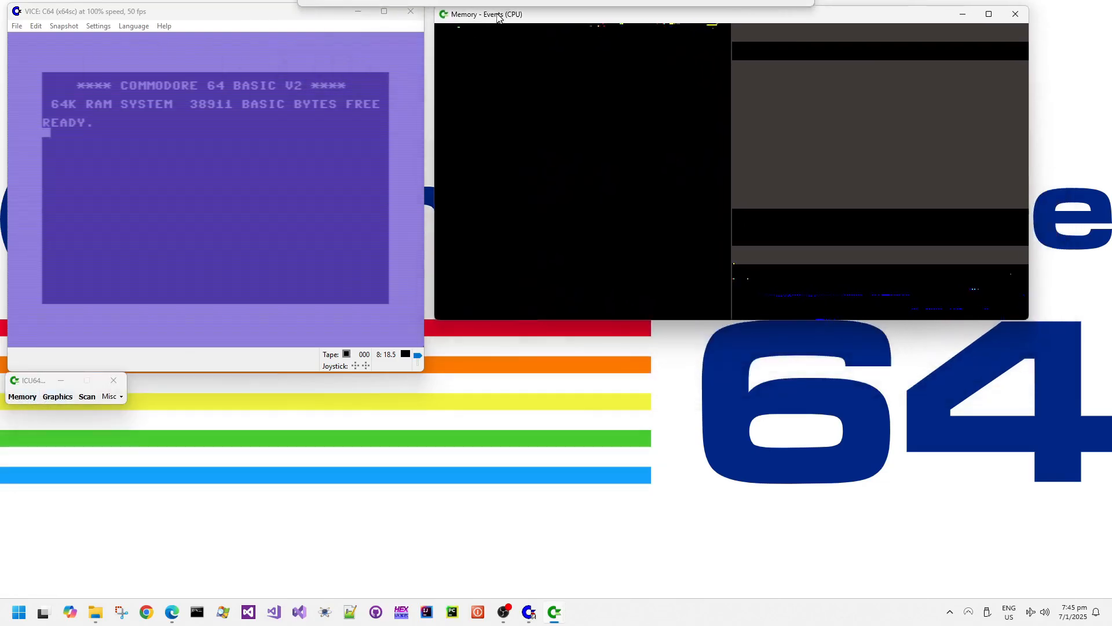
{"action": "left_click", "coordinate": [57, 396]}
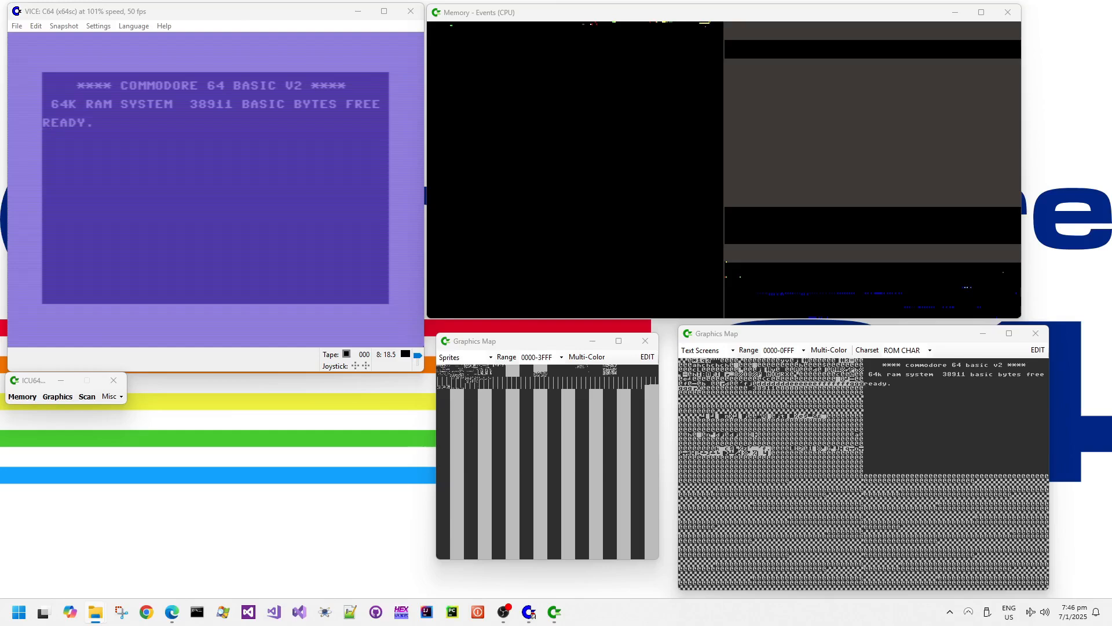
{"action": "mouse_move", "coordinate": [287, 238]}
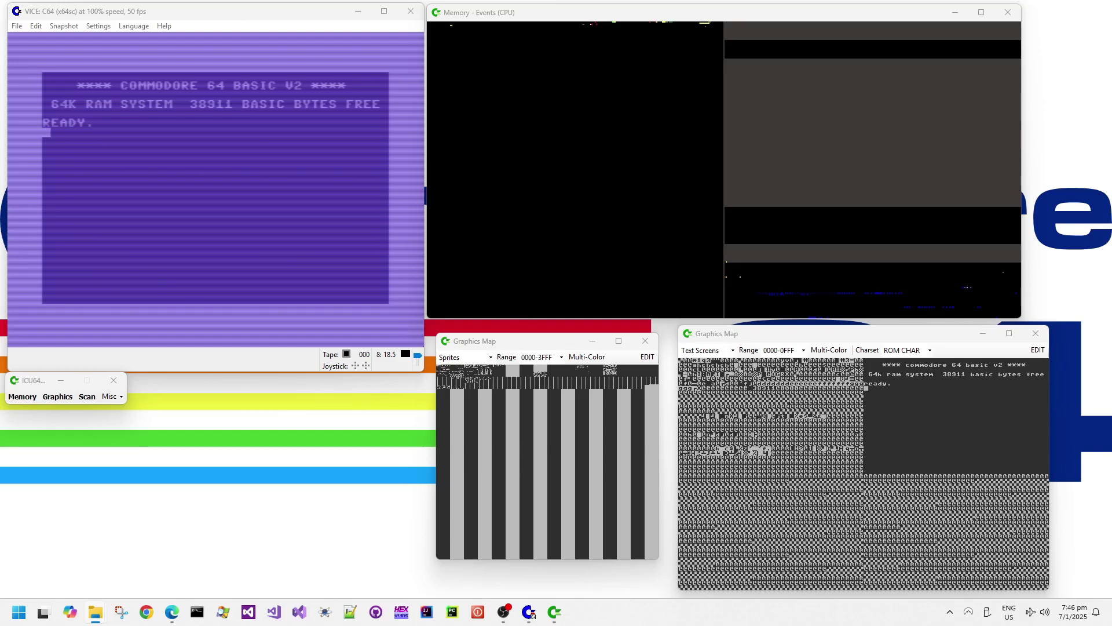
{"action": "left_click", "coordinate": [97, 26]}
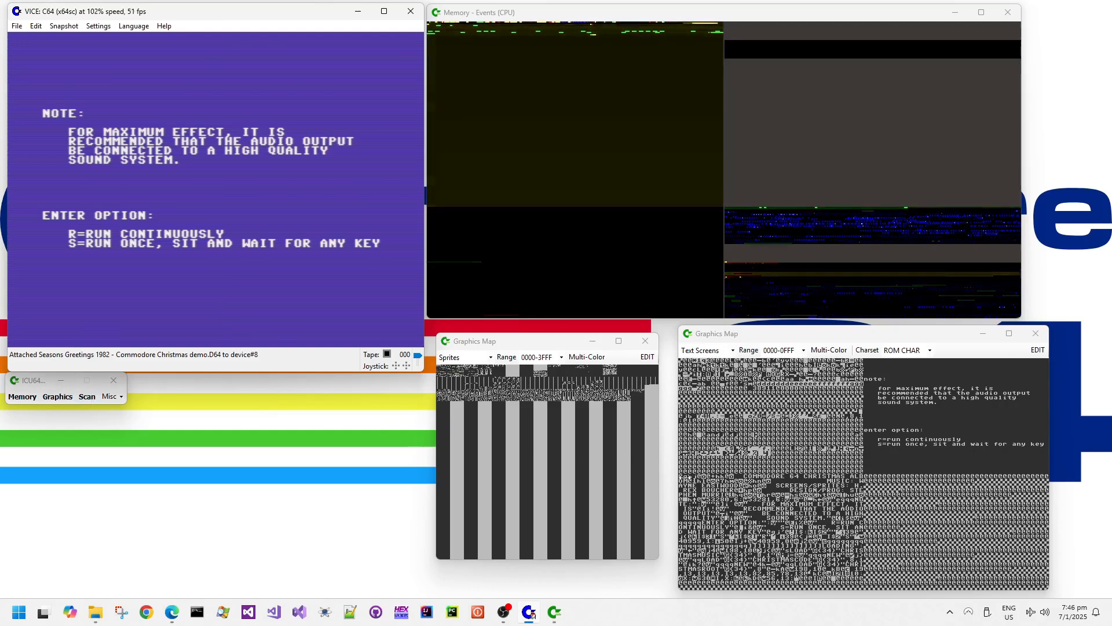
{"action": "left_click", "coordinate": [903, 350]}
{"action": "type", "text": "L╮"}
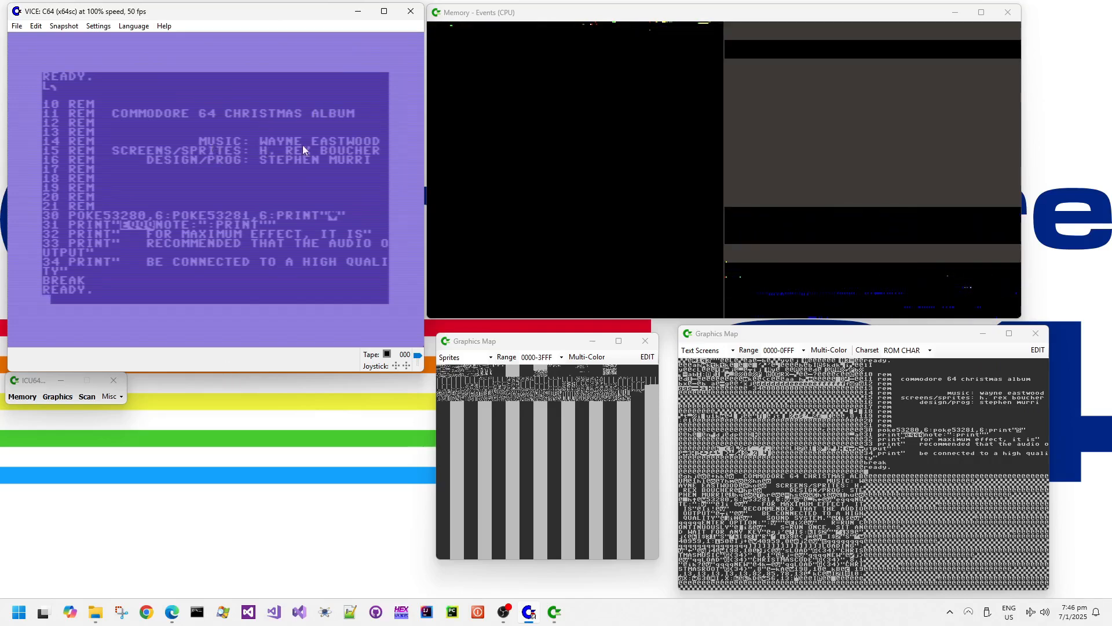
{"action": "mouse_move", "coordinate": [217, 155]}
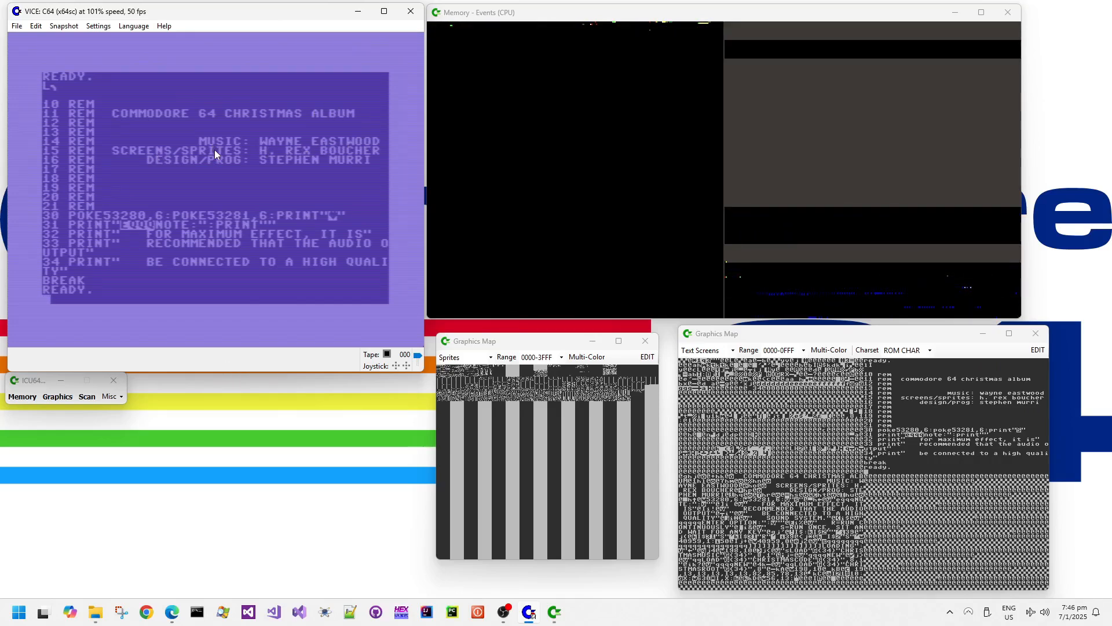
{"action": "mouse_move", "coordinate": [142, 175]}
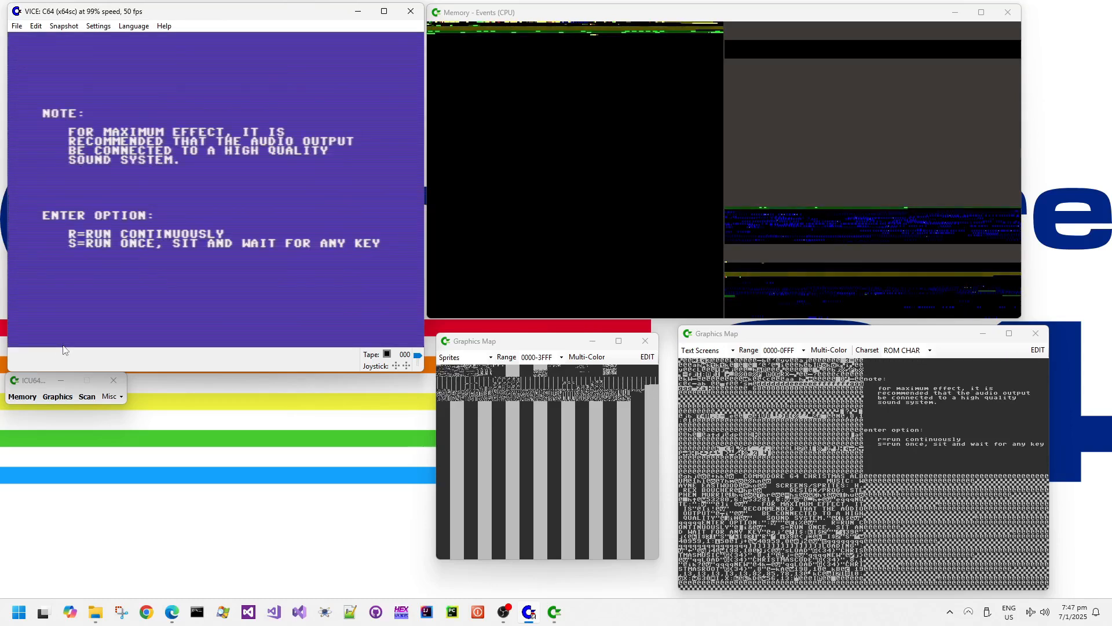
{"action": "mouse_move", "coordinate": [84, 368]}
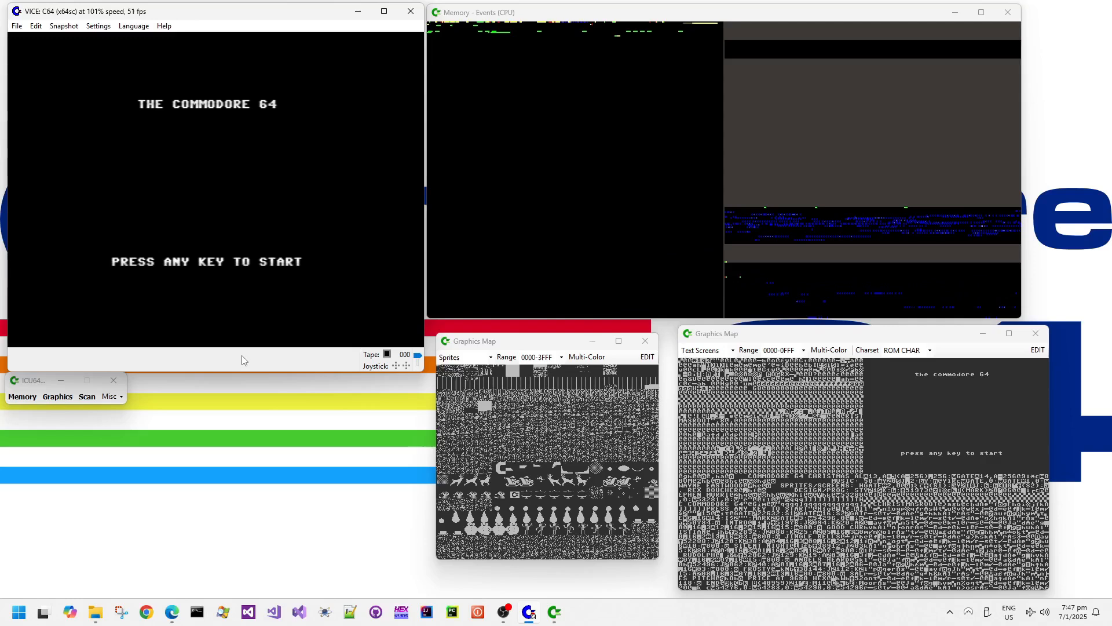
Select the Sprites Graphics Map's Range box as the demo waits at its title screen.
{"action": "triple_click", "coordinate": [537, 356]}
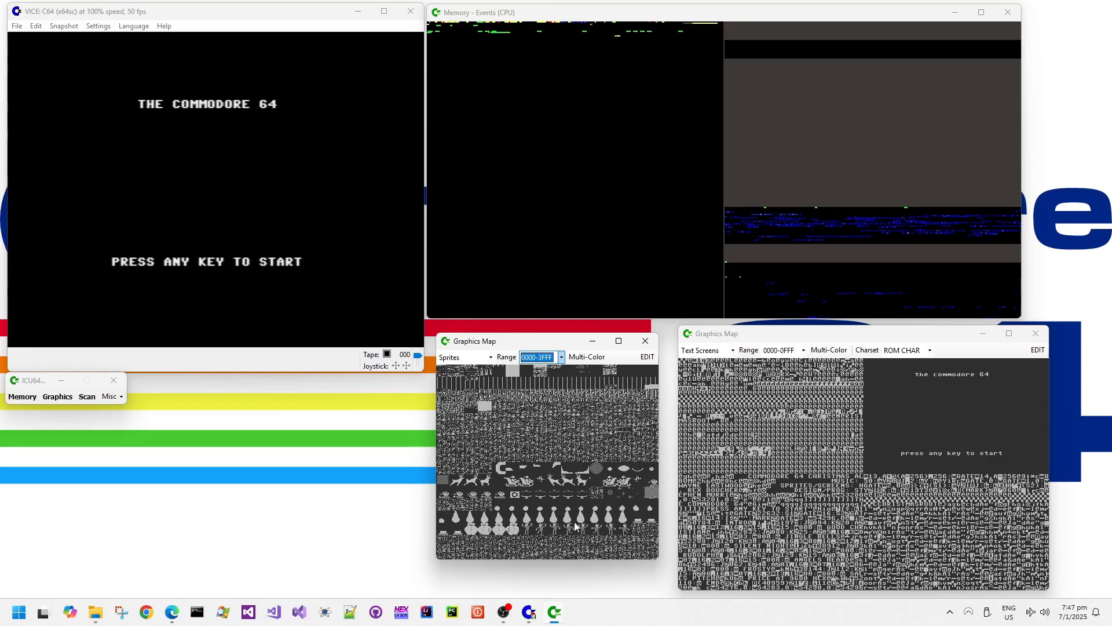
{"action": "mouse_move", "coordinate": [621, 526]}
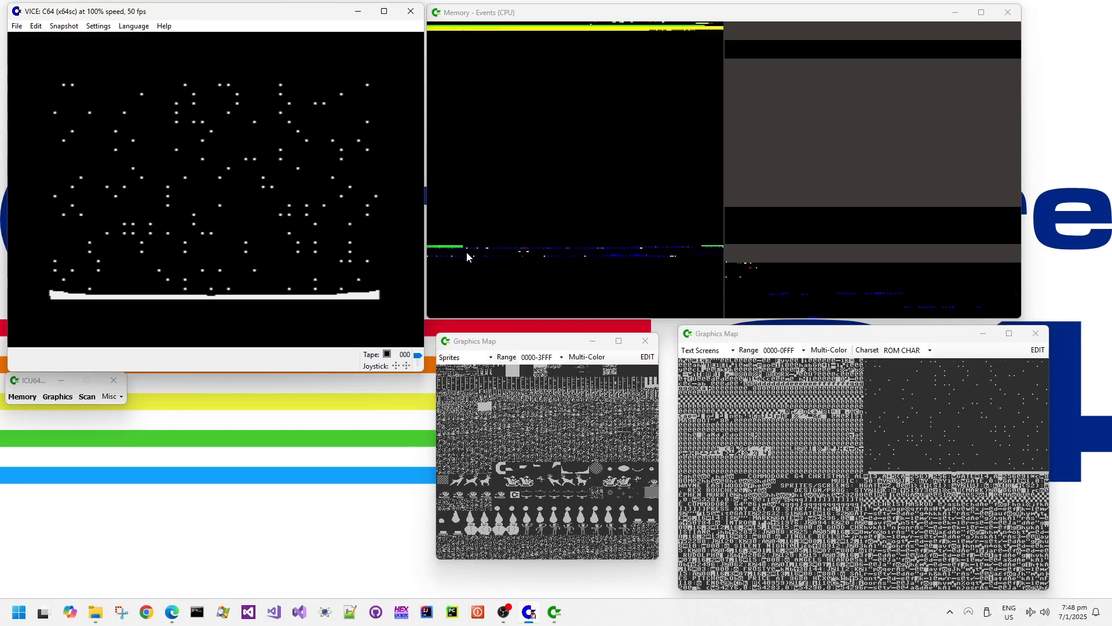
Select the Text Screens Graphics Map's Range box during the snowy village scene.
{"action": "triple_click", "coordinate": [779, 349]}
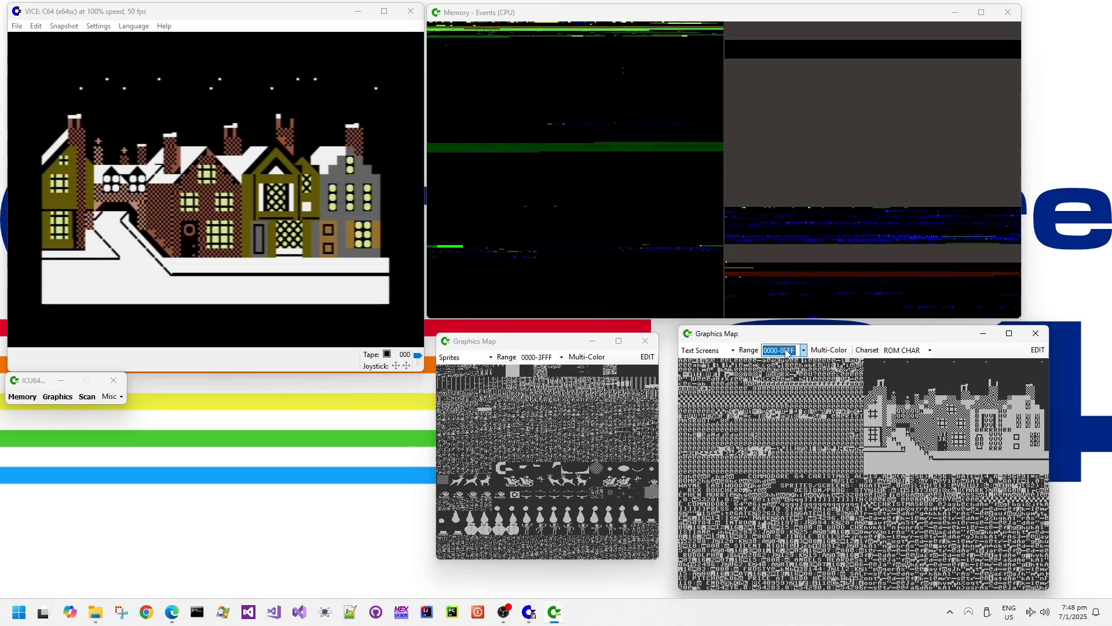
{"action": "left_click", "coordinate": [903, 350]}
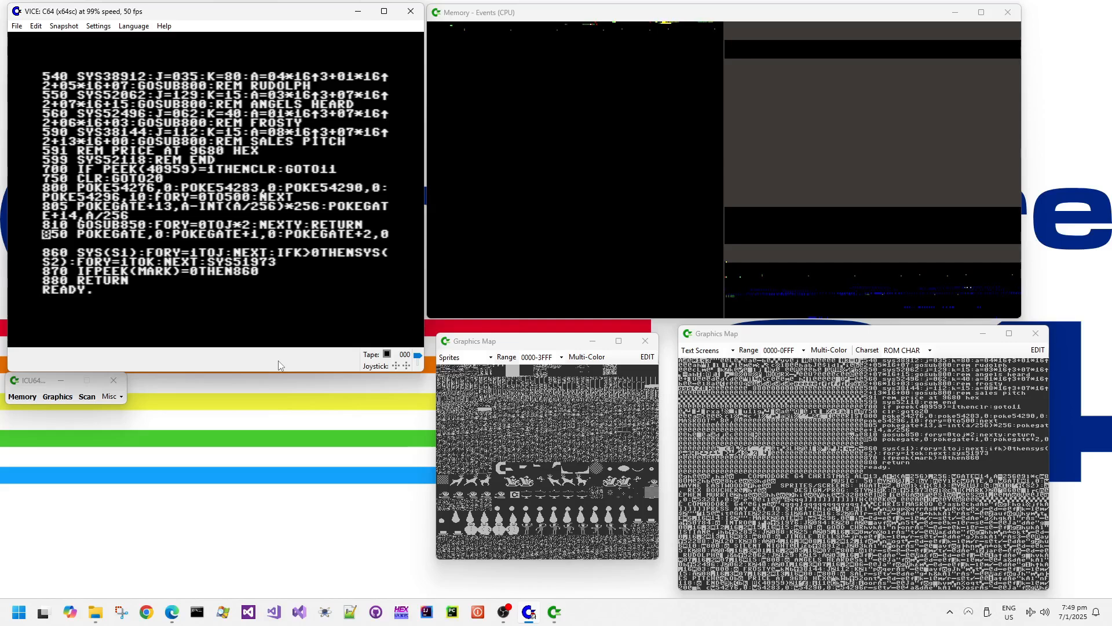
Begin entering a SYS call to a song address at the READY prompt.
{"action": "type", "text": "SYS"}
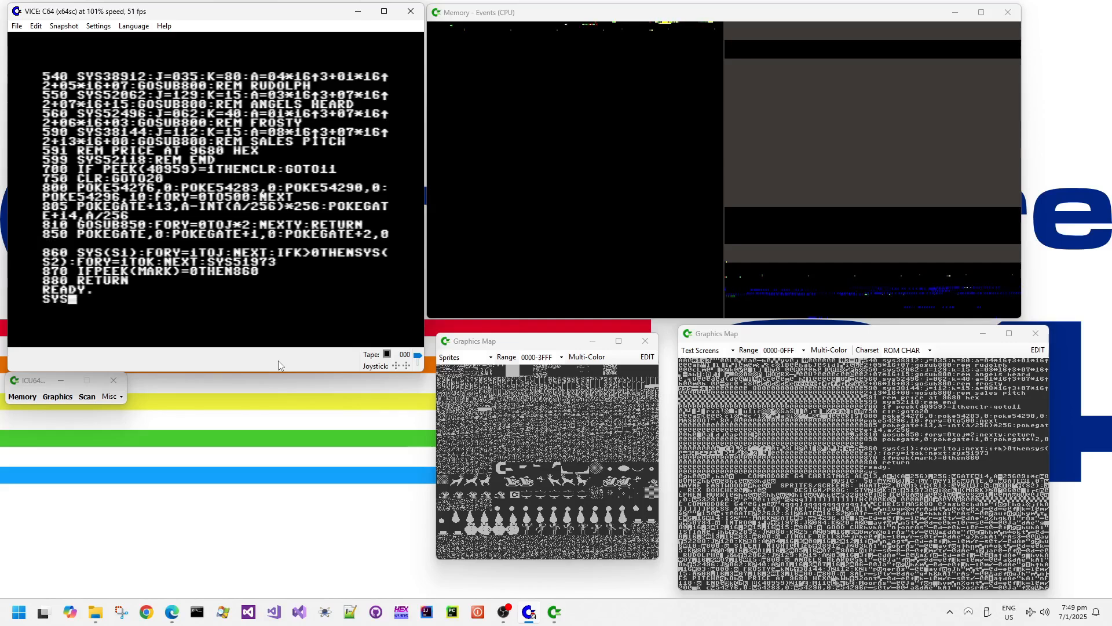
{"action": "type", "text": "38"}
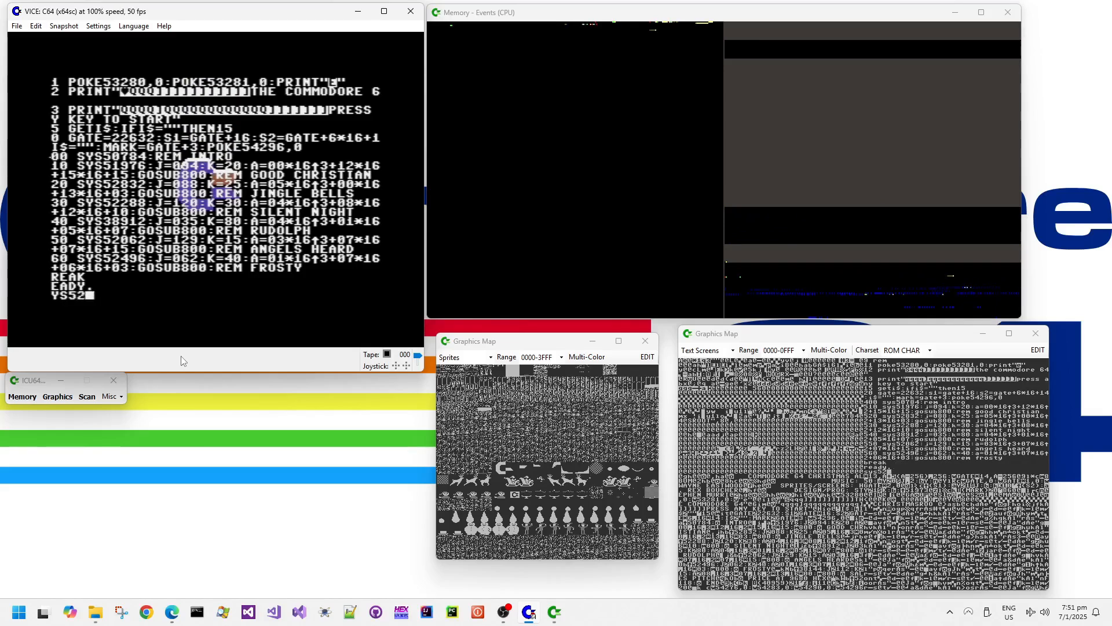
Run the Jingle Bells Christmas tree scene with SYS 52832.
{"action": "type", "text": "832"}
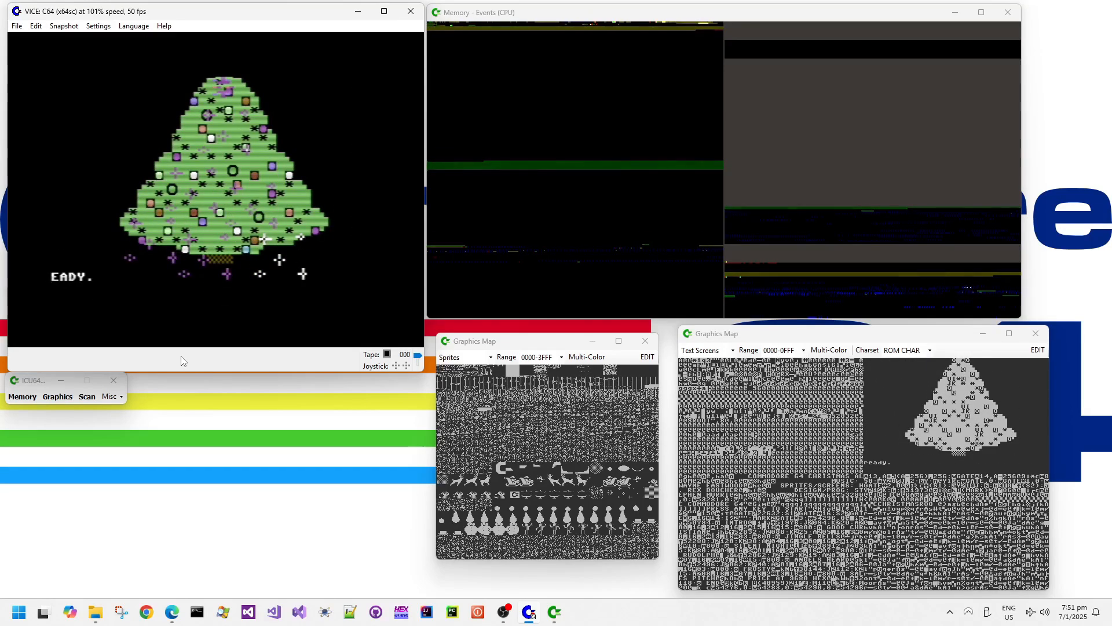
{"action": "type", "text": "SYS 52832"}
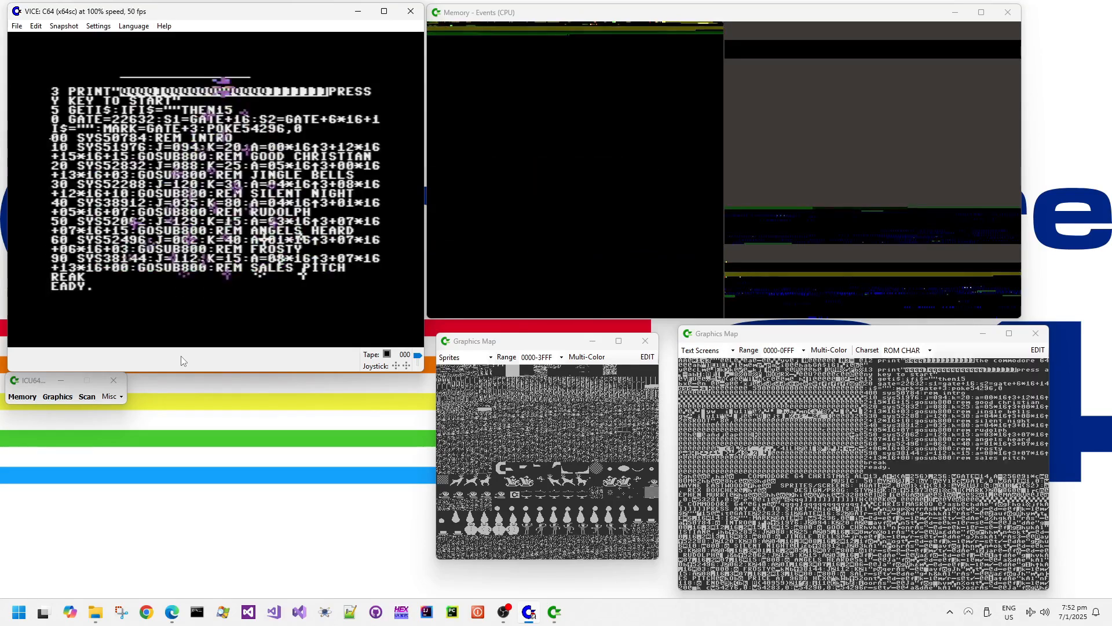
Start typing the next SYS command at the READY prompt.
{"action": "type", "text": "YS"}
{"action": "type", "text": "m 9680"}
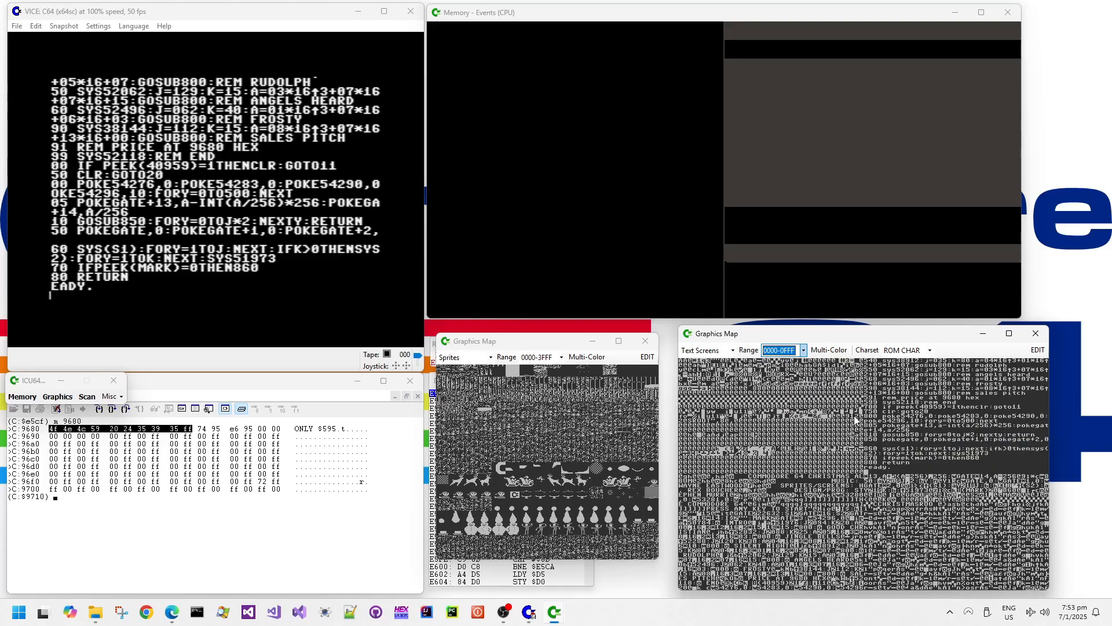
{"action": "left_click", "coordinate": [805, 350]}
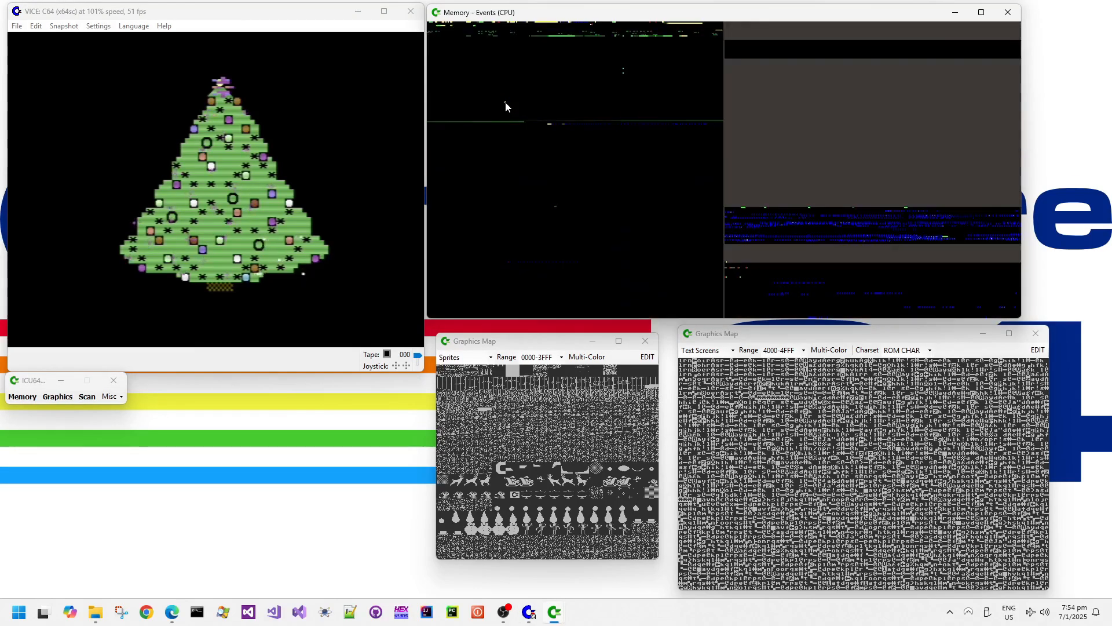
{"action": "mouse_move", "coordinate": [343, 185]}
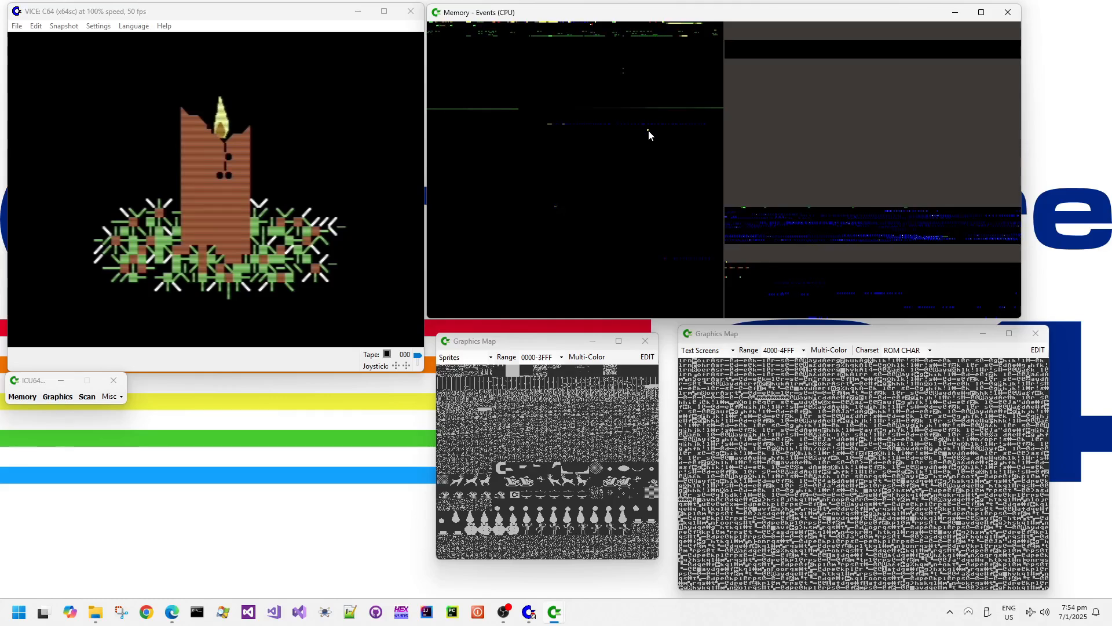
{"action": "mouse_move", "coordinate": [555, 69]}
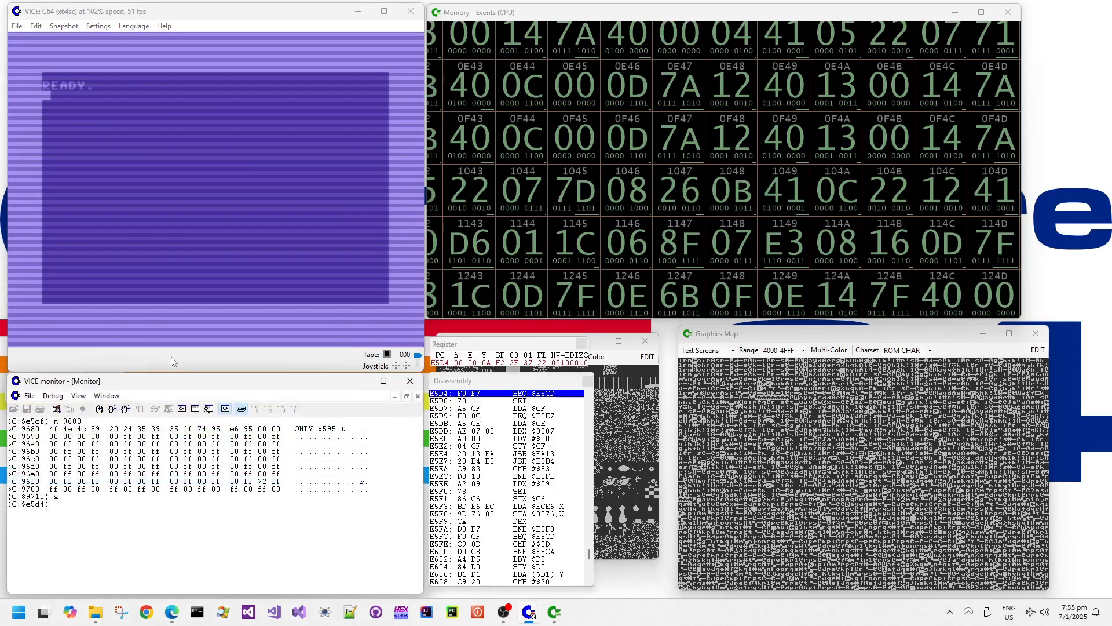
Check the monitor's move-command help, then copy memory $5200–$5300 down to $0E00 with 't 5200 5300 0e00'.
{"action": "type", "text": "t"}
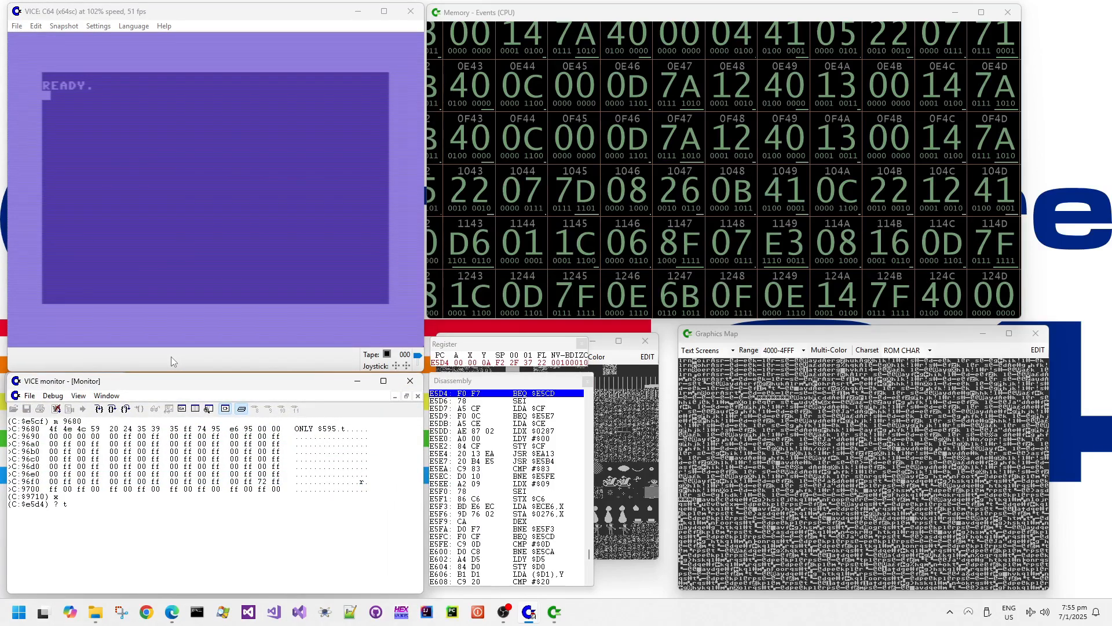
{"action": "key", "text": "Return"}
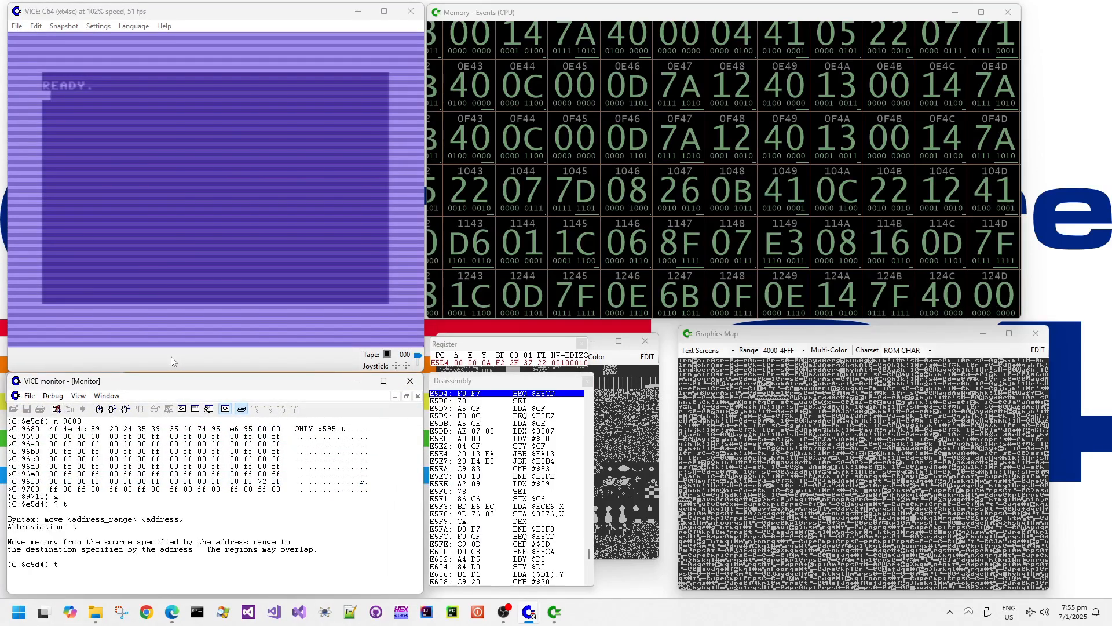
{"action": "type", "text": "5"}
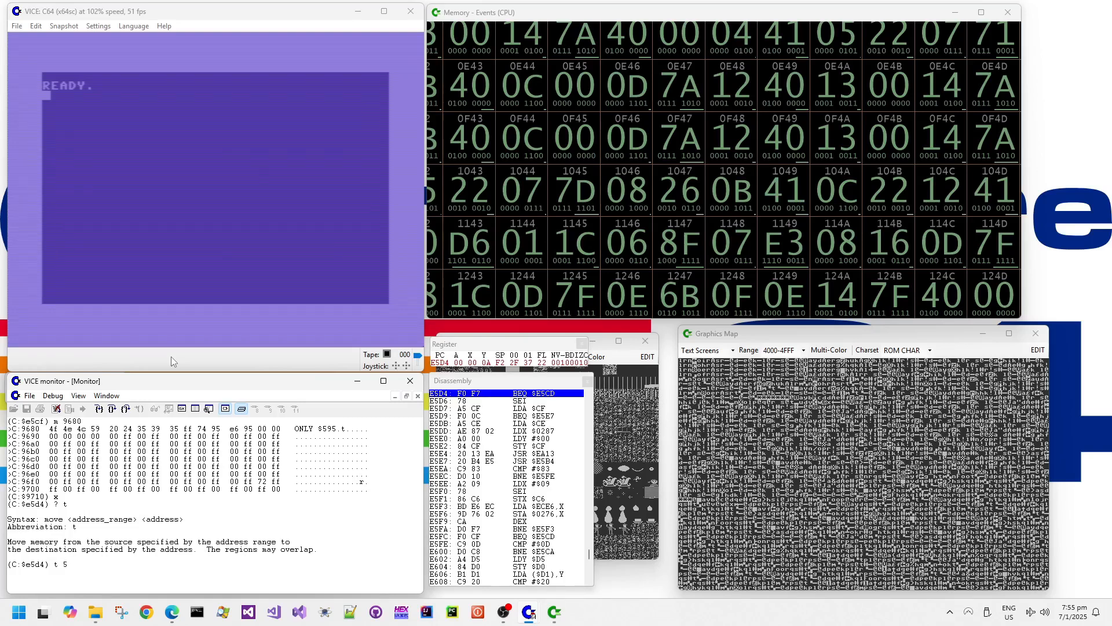
{"action": "type", "text": "5200 5300"}
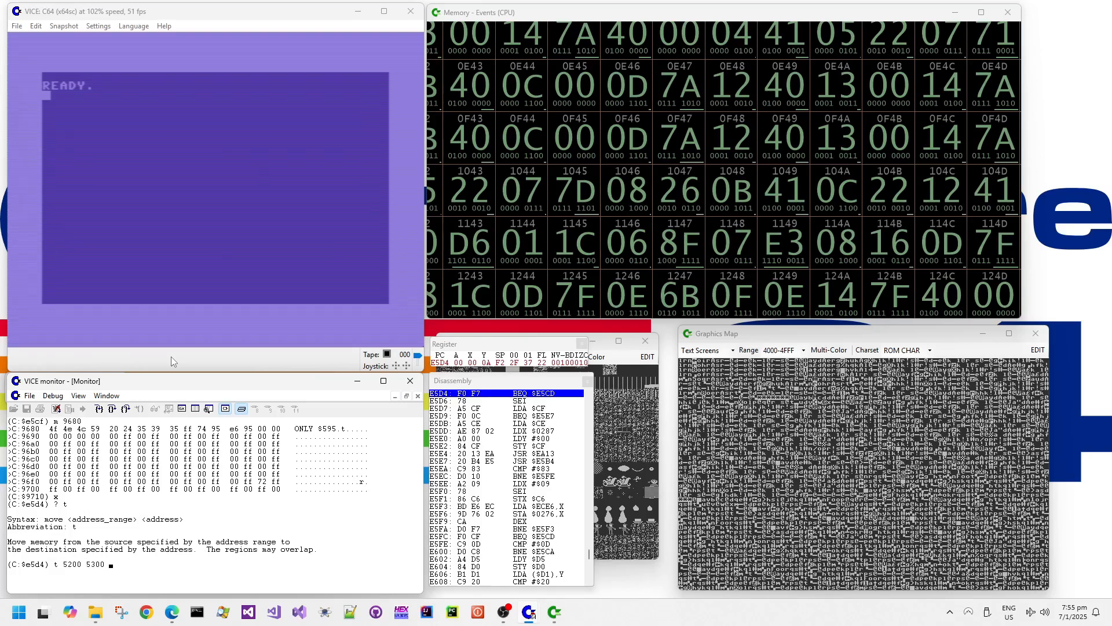
{"action": "type", "text": "0e00"}
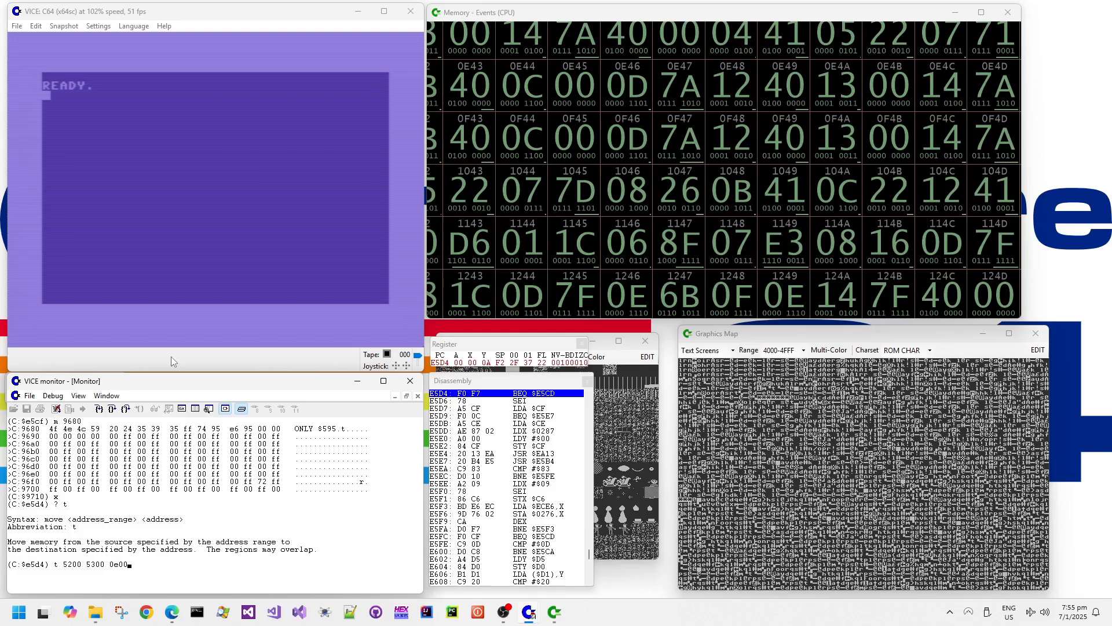
{"action": "key", "text": "Return"}
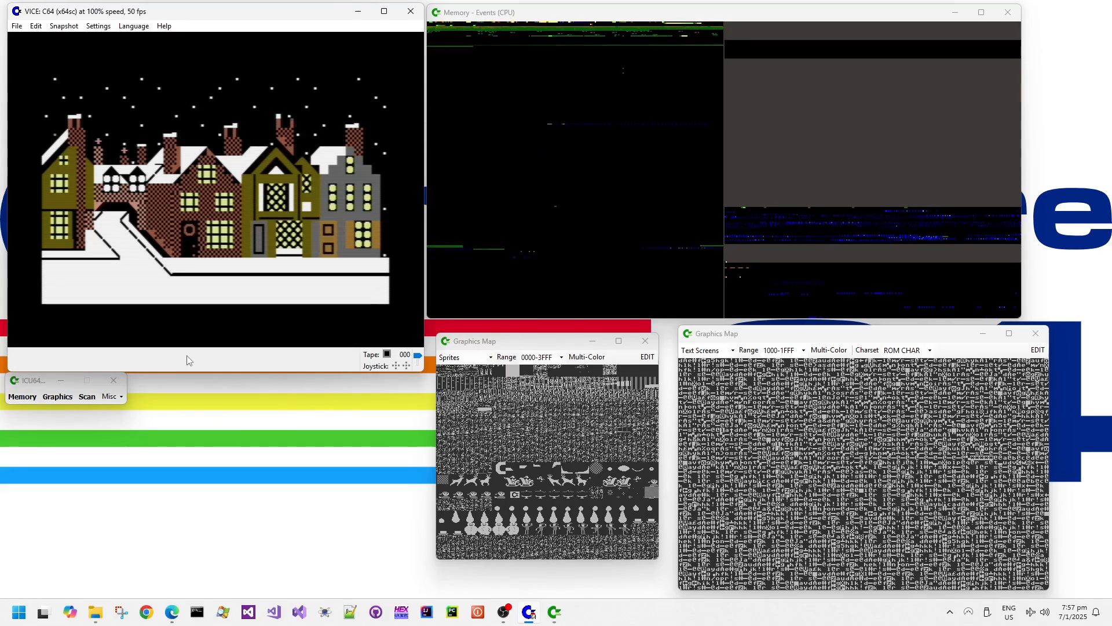
Set the Text Screens Graphics Map range to 0000-0FFF so the candle scene appears.
{"action": "left_click", "coordinate": [802, 350]}
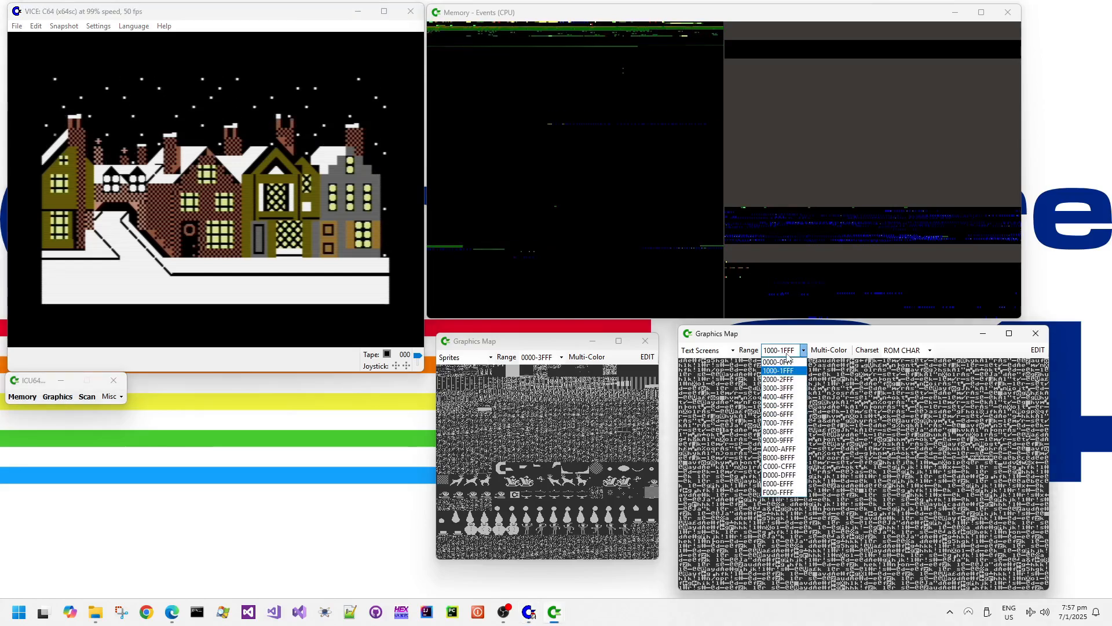
{"action": "left_click", "coordinate": [776, 362]}
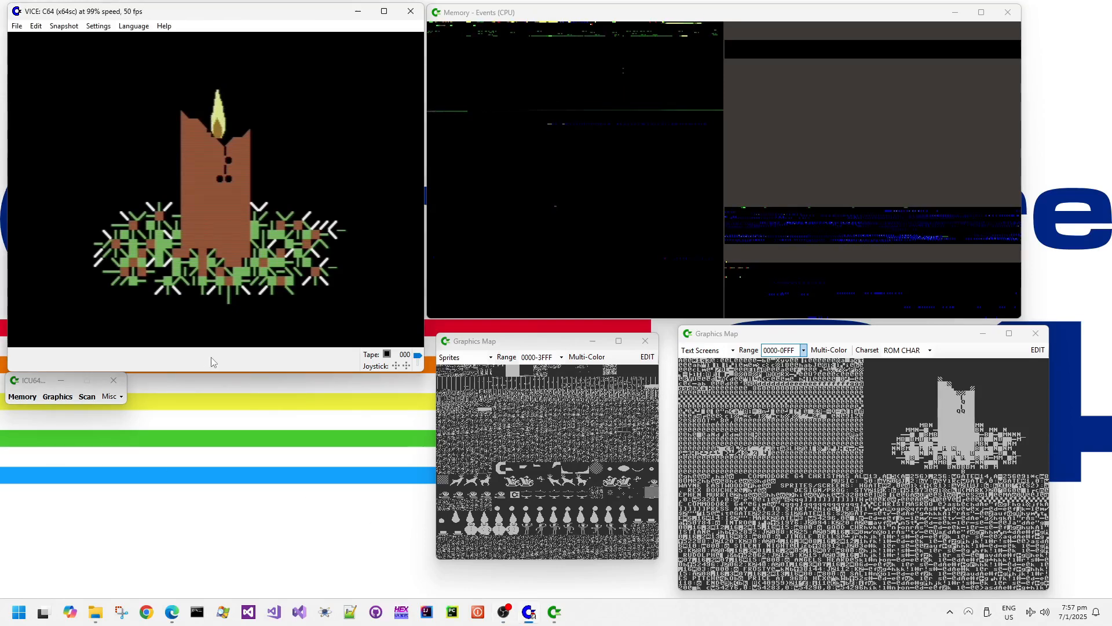
Keep the text-screen map on range 0000-0FFF while the demo reaches the stained-glass window scene.
{"action": "left_click", "coordinate": [802, 350]}
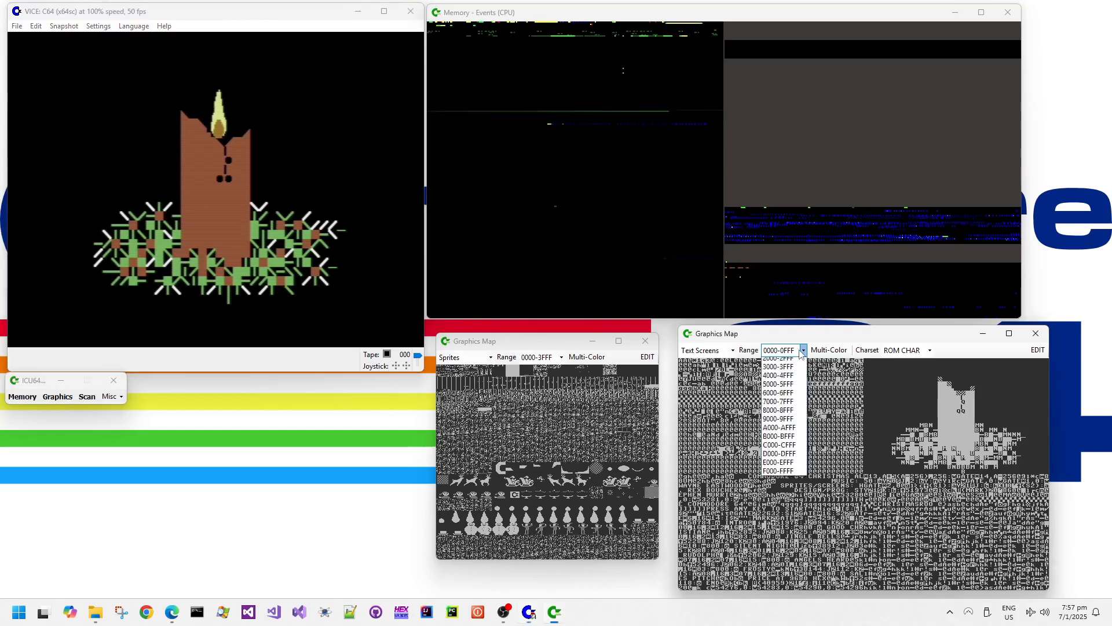
{"action": "left_click", "coordinate": [779, 393]}
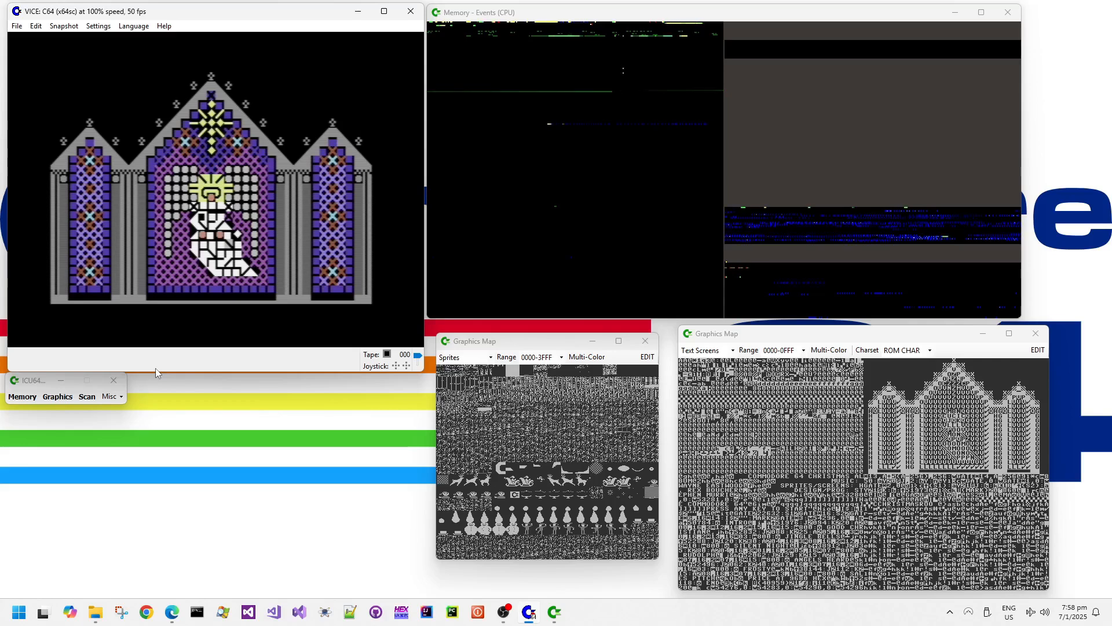
{"action": "triple_click", "coordinate": [537, 357]}
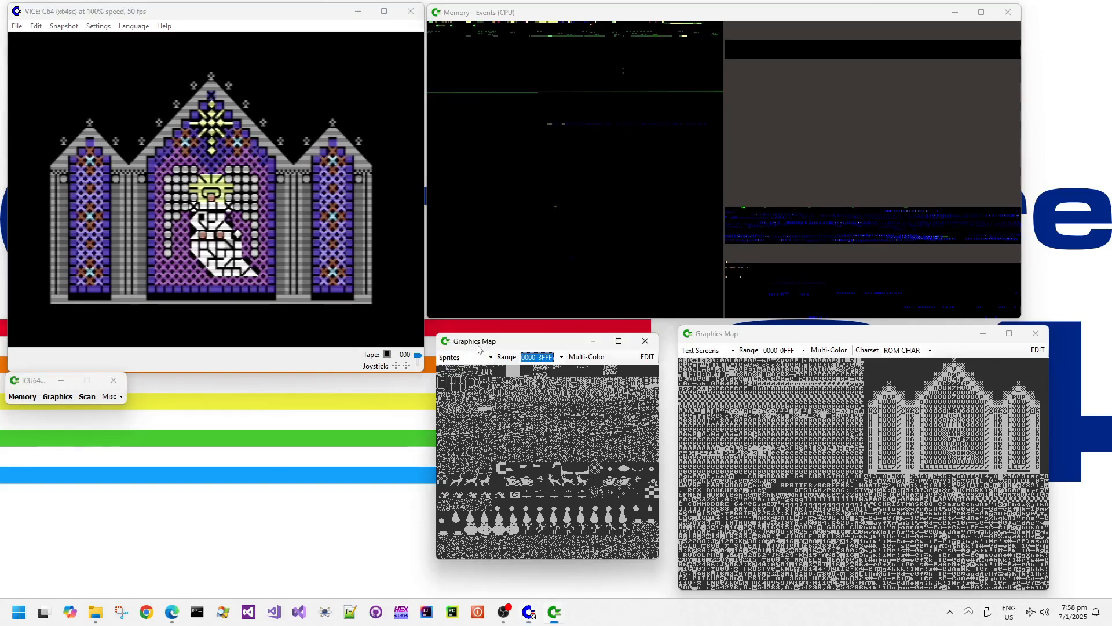